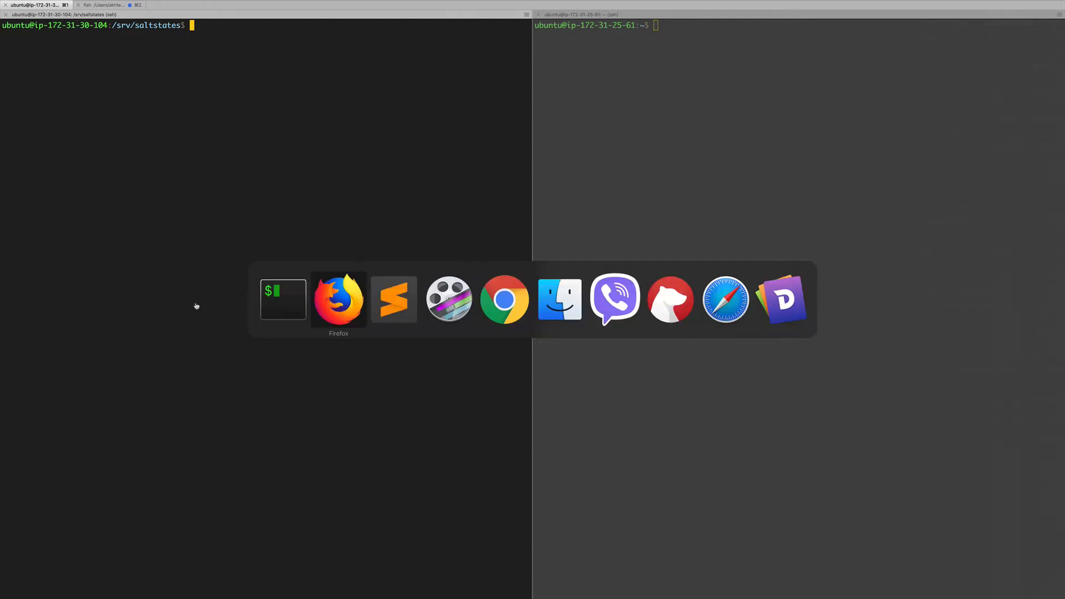
# Switch to Firefox and select the 'sudo pip install inotify' line on the inotify 0.2.8 PyPI page
pyautogui.click(339, 298)
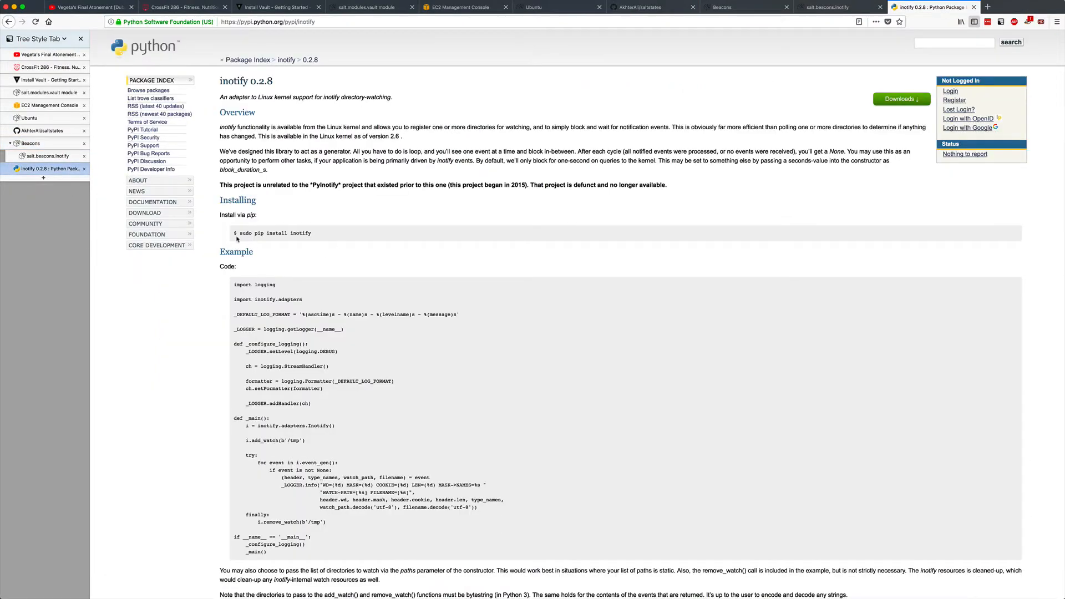
pyautogui.tripleClick(272, 233)
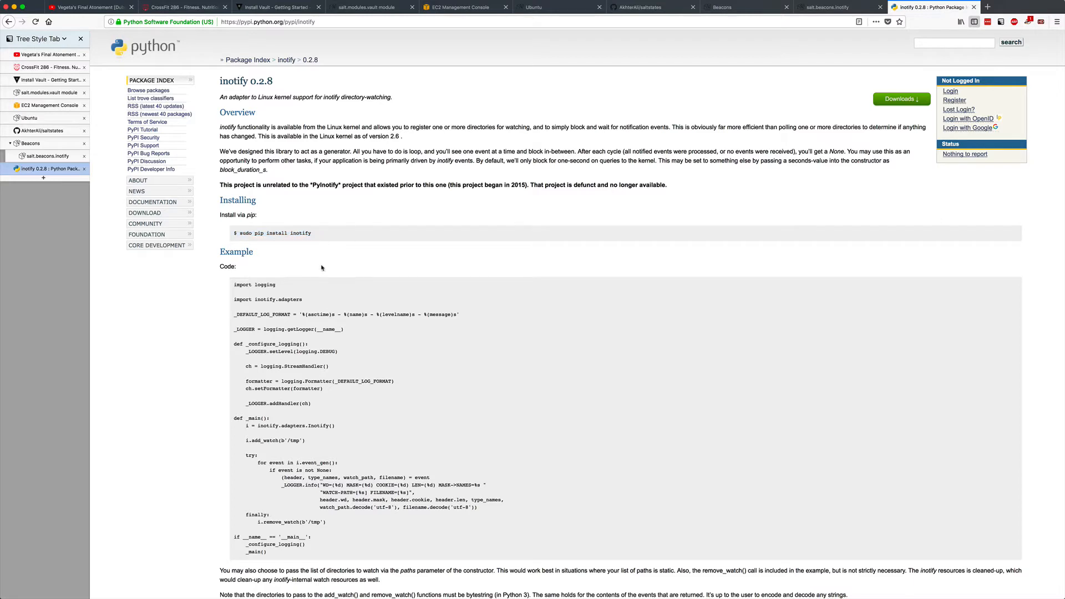
pyautogui.moveTo(277, 244)
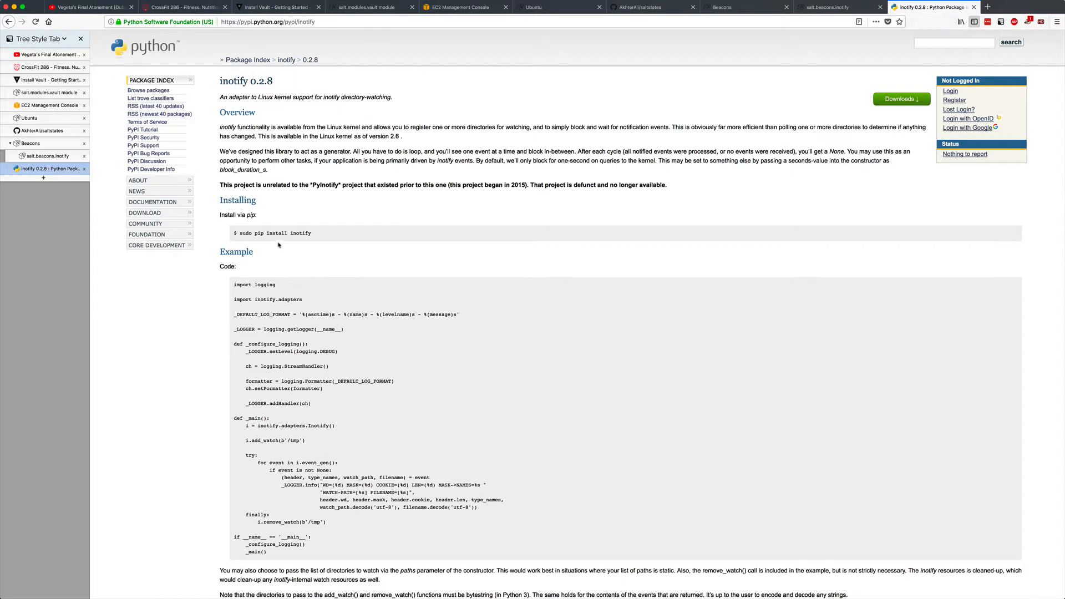
pyautogui.moveTo(328, 234)
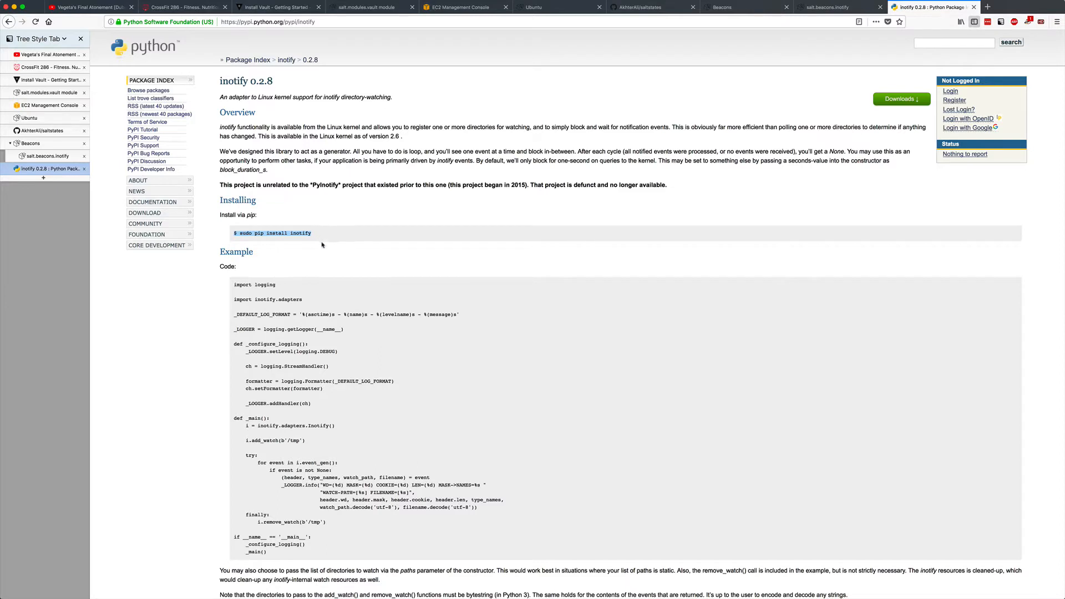
pyautogui.moveTo(325, 243)
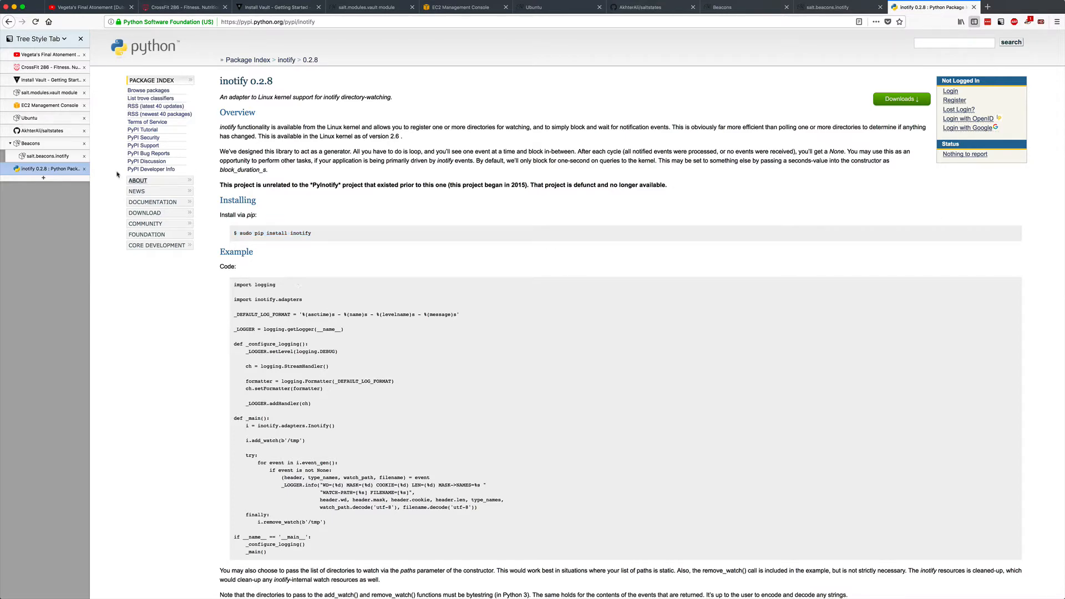
# Bring up the salt.beacons.inotify documentation tab with its example config and mask events
pyautogui.click(838, 7)
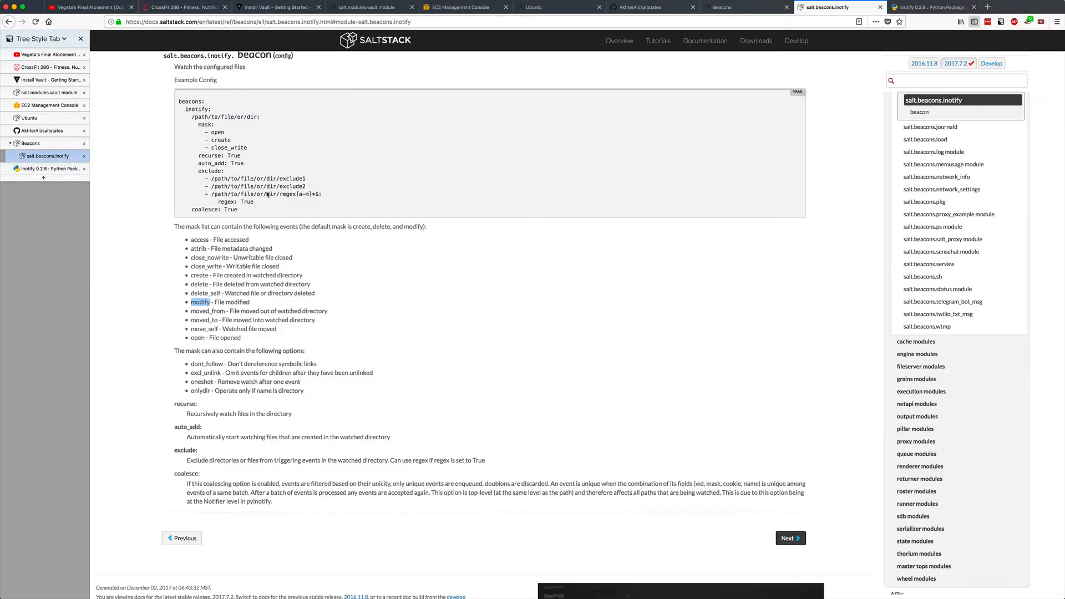
pyautogui.click(721, 6)
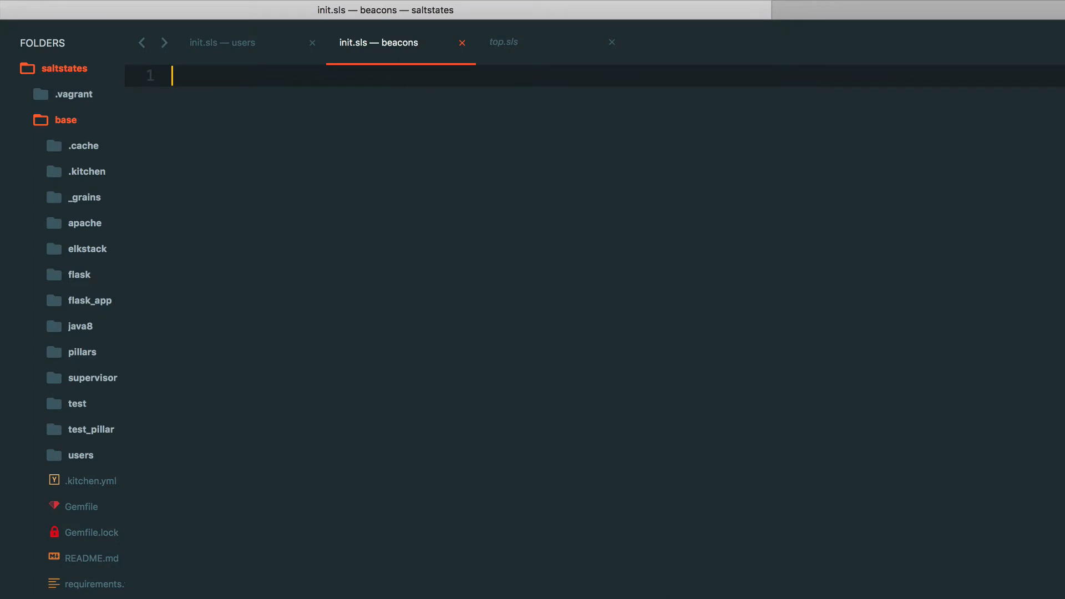
# Find the Beacons docs page and scroll to the Beacon Modules table listing inotify
pyautogui.write('bea')
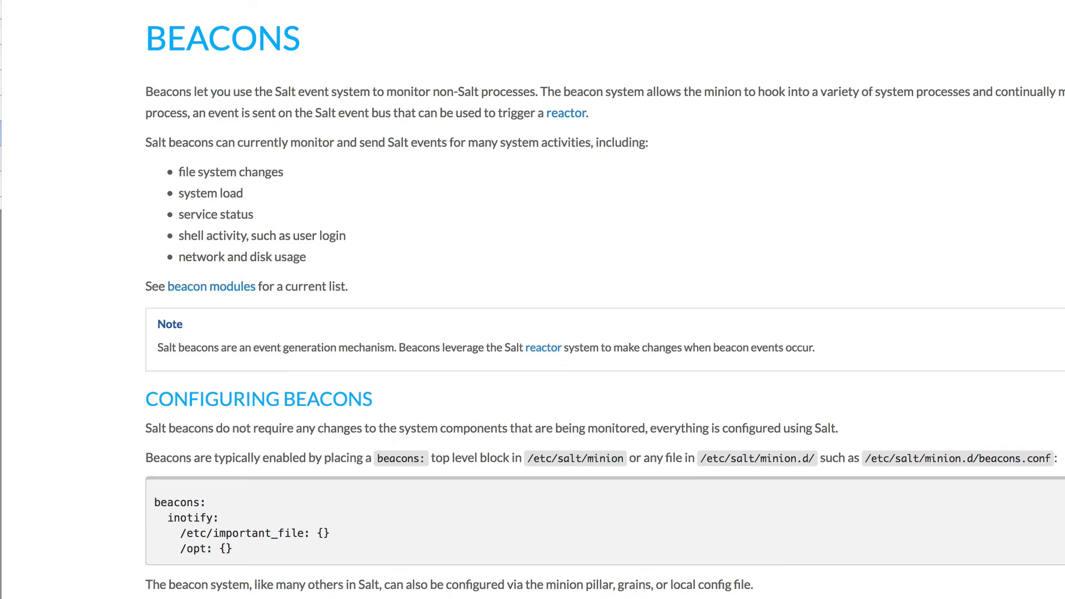
pyautogui.scroll(-3)
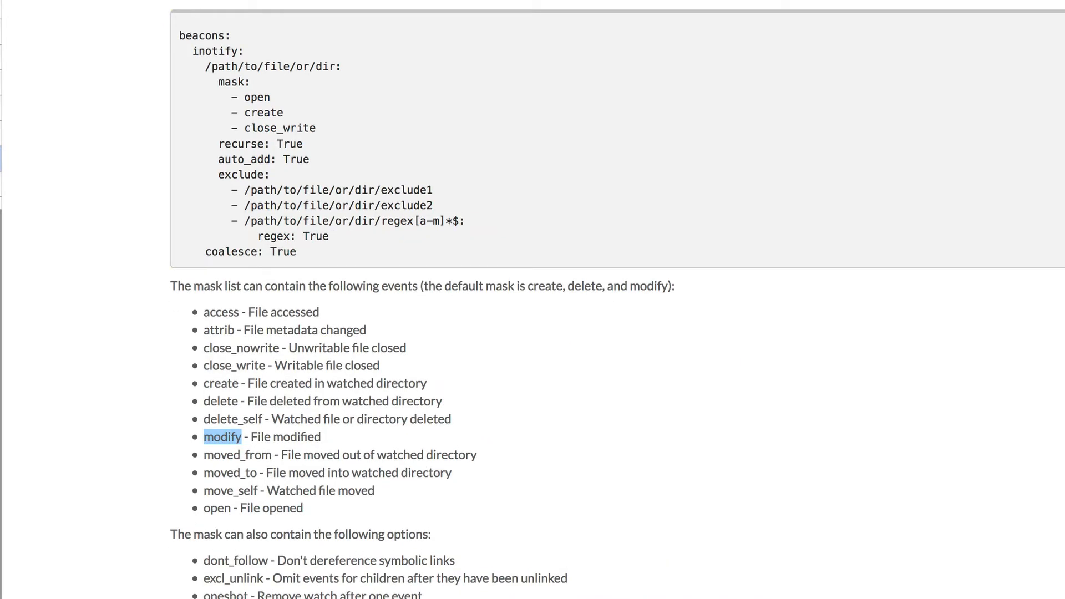
pyautogui.moveTo(292, 189)
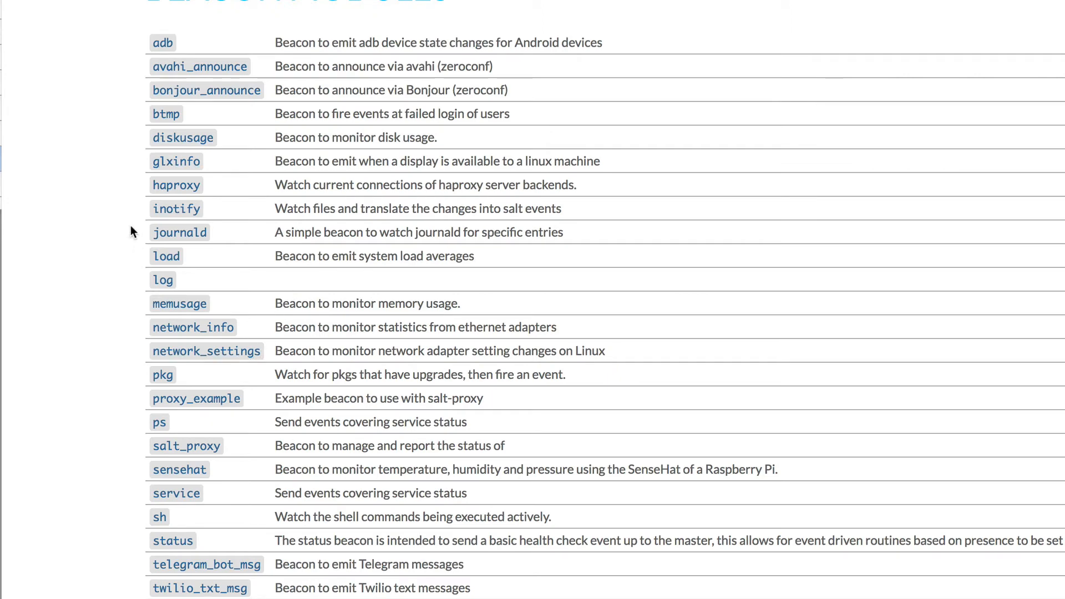
pyautogui.moveTo(163, 326)
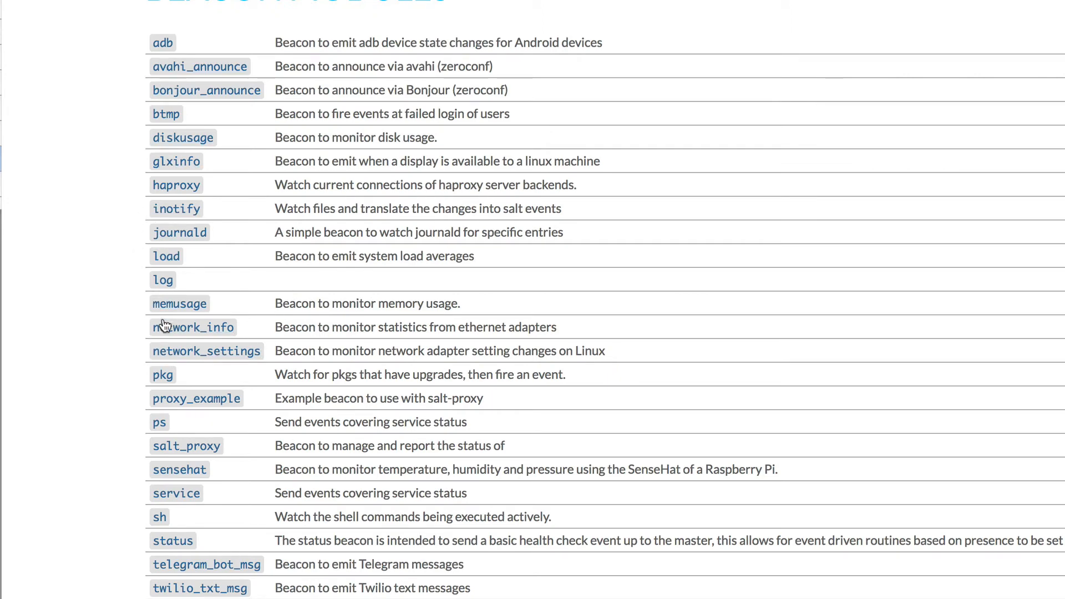
pyautogui.moveTo(156, 209)
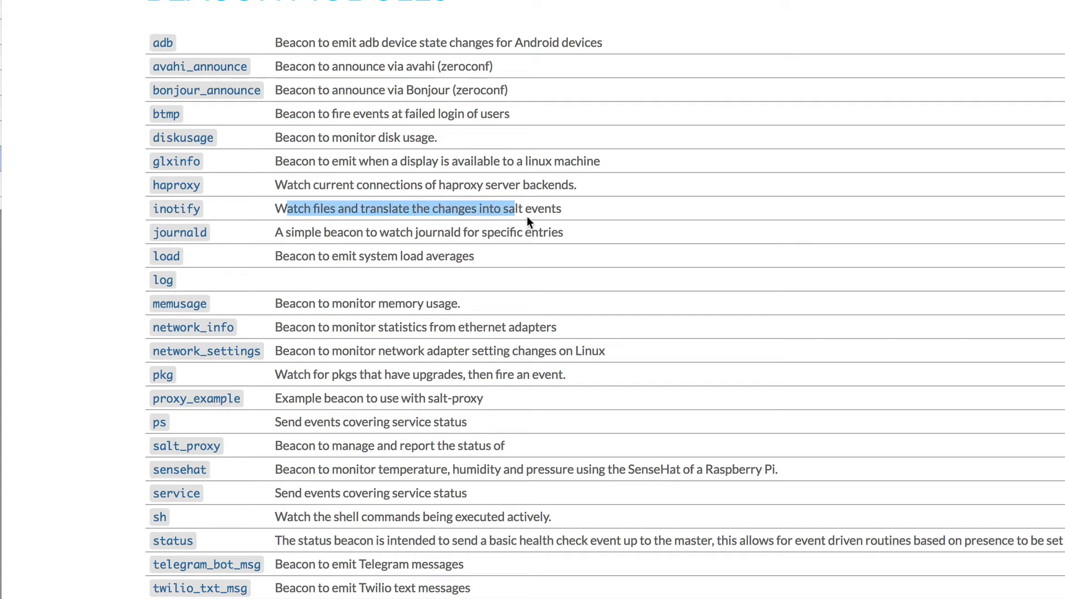
pyautogui.moveTo(566, 219)
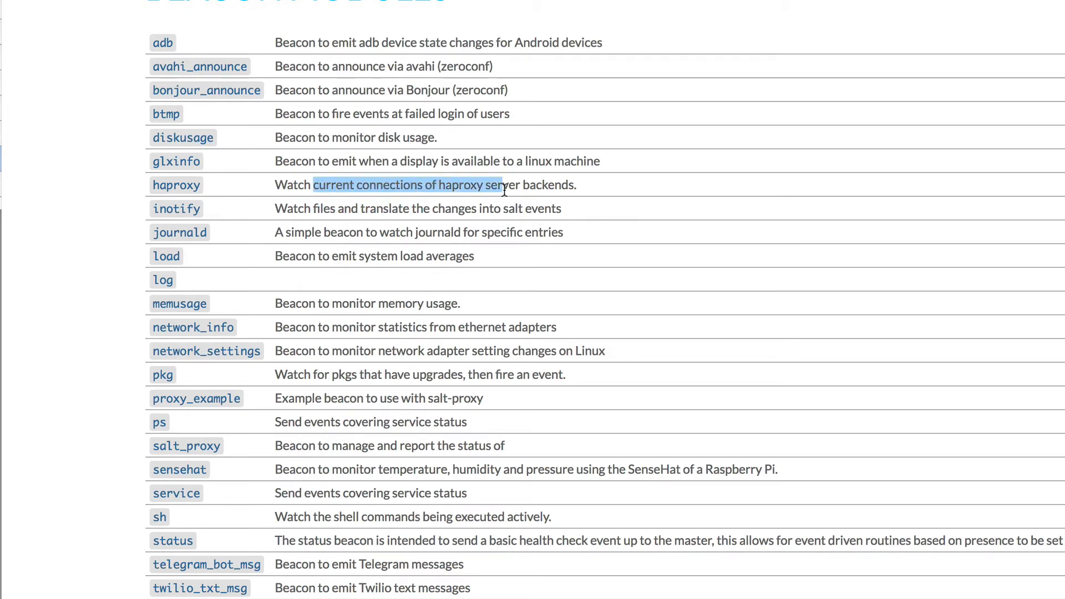
pyautogui.moveTo(355, 281)
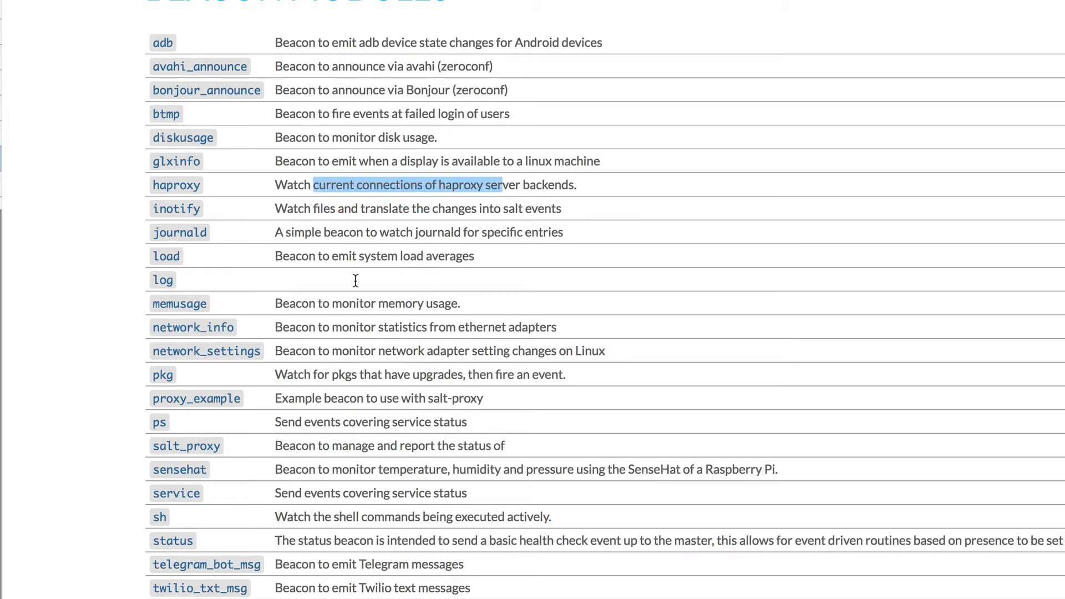
pyautogui.moveTo(256, 497)
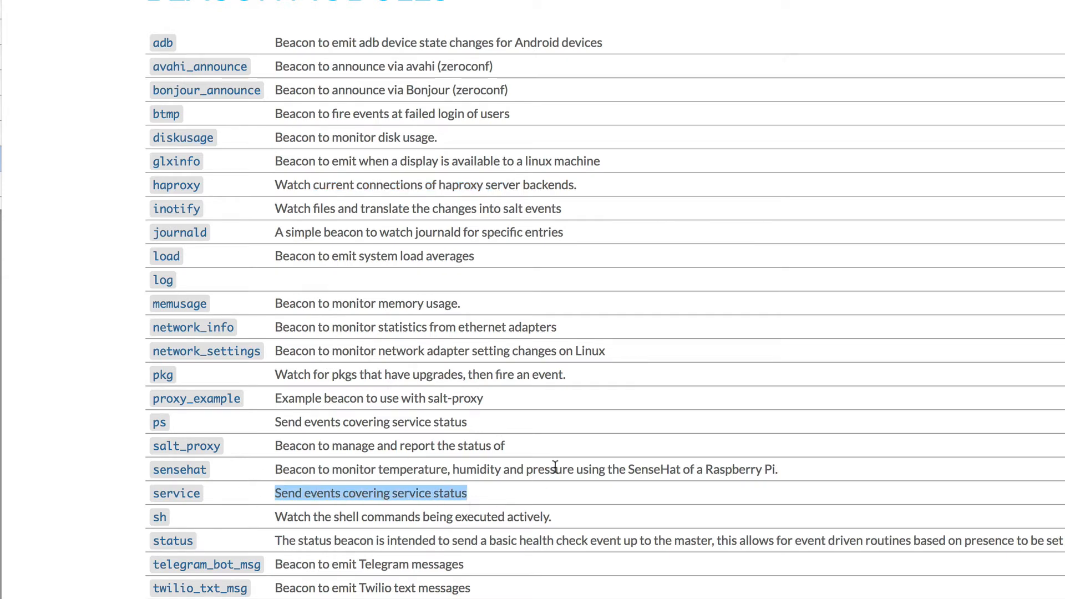
pyautogui.moveTo(177, 493)
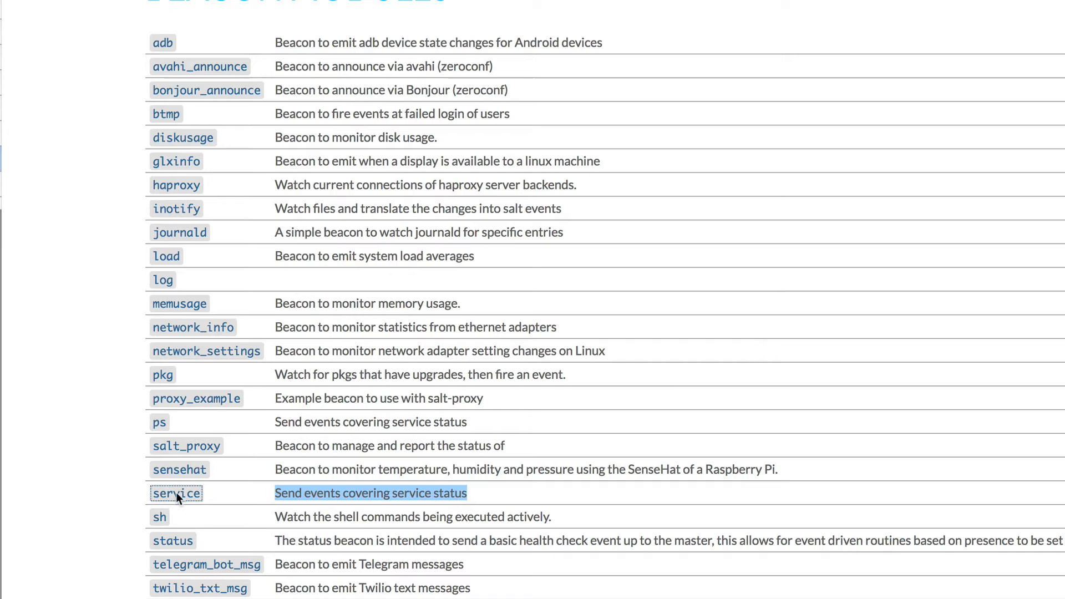
pyautogui.click(176, 492)
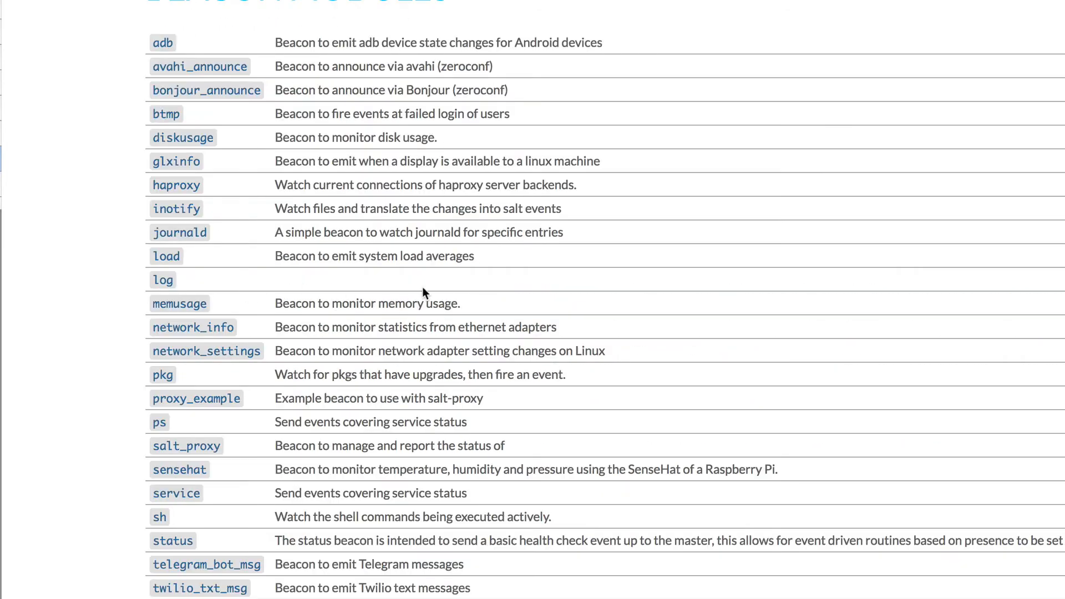
pyautogui.moveTo(435, 583)
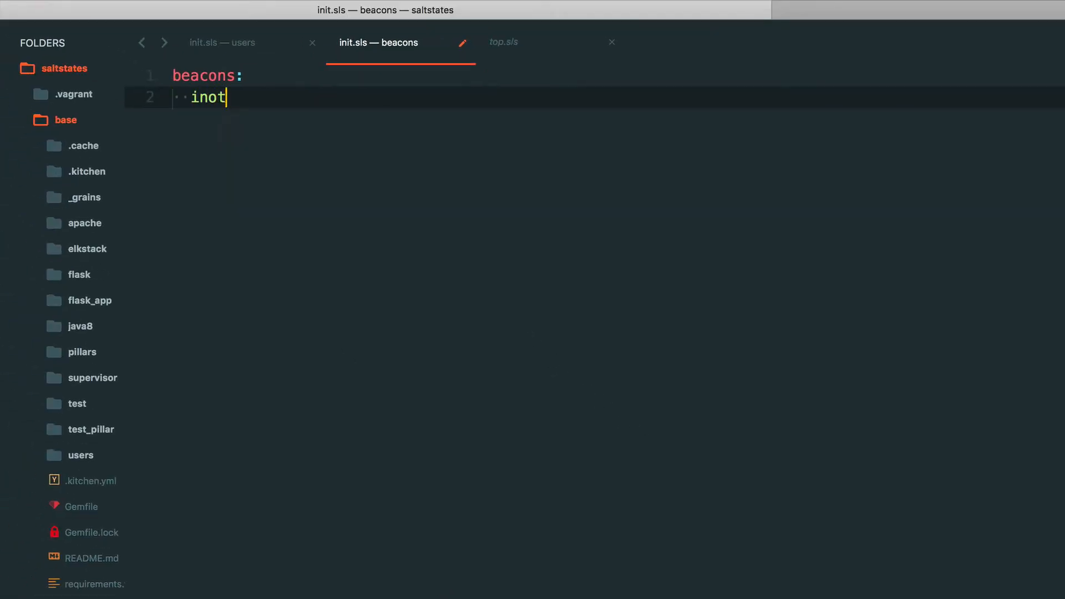
# Write the inotify beacon with a mask list containing the modify event from the docs
pyautogui.write('ify:')
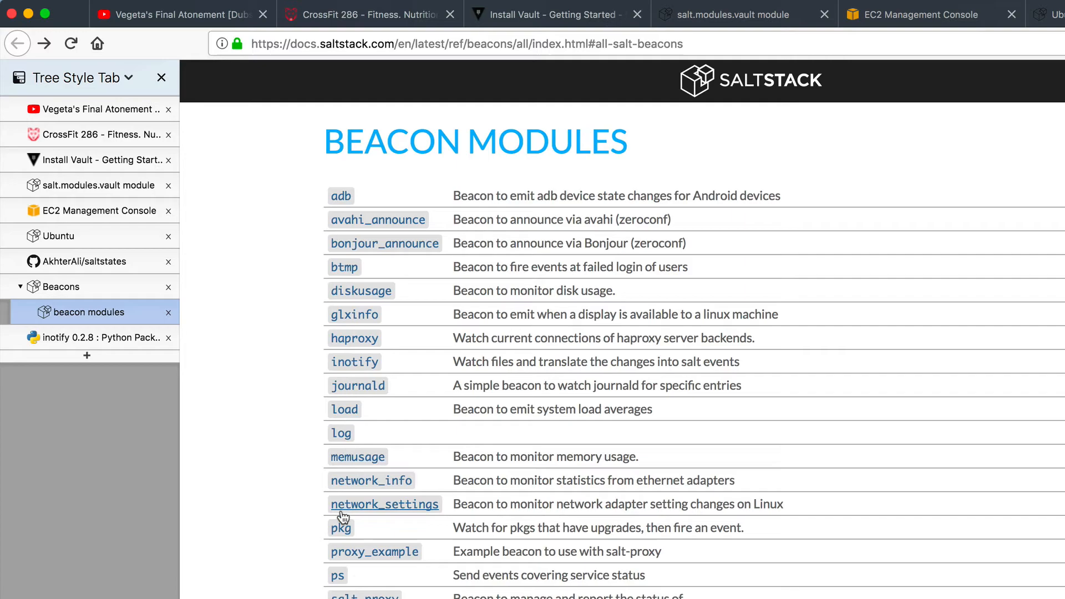
pyautogui.click(353, 362)
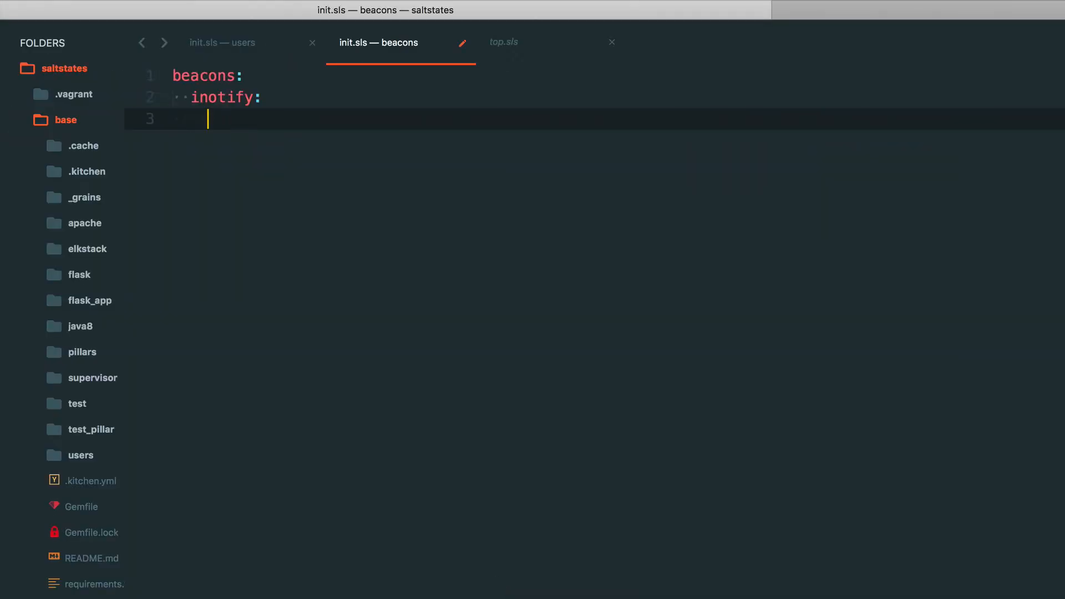
pyautogui.write('mask:')
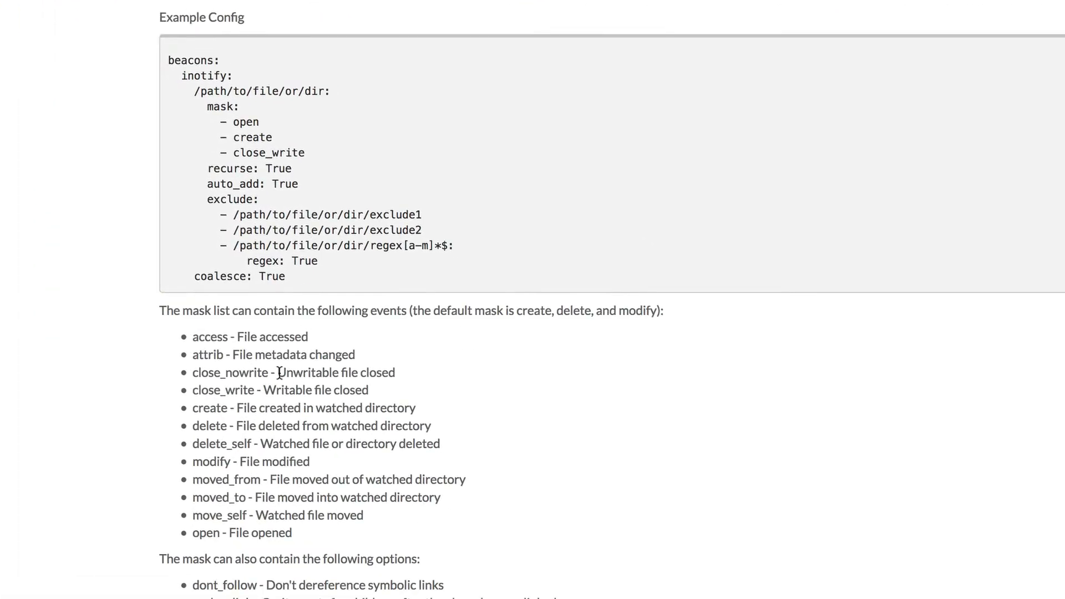
pyautogui.moveTo(284, 532)
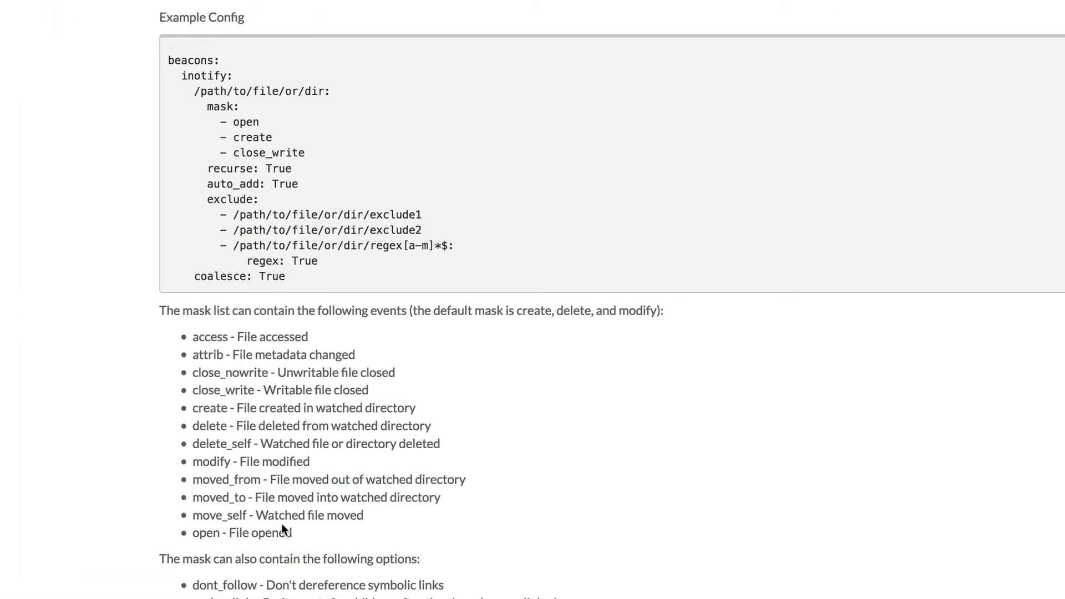
pyautogui.moveTo(246, 464)
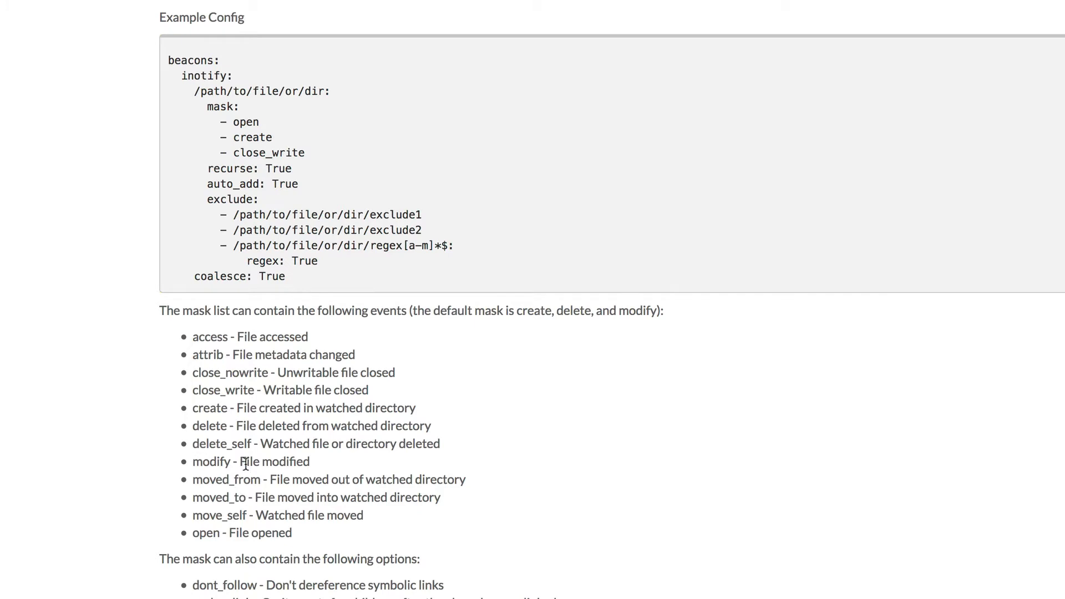
pyautogui.doubleClick(210, 461)
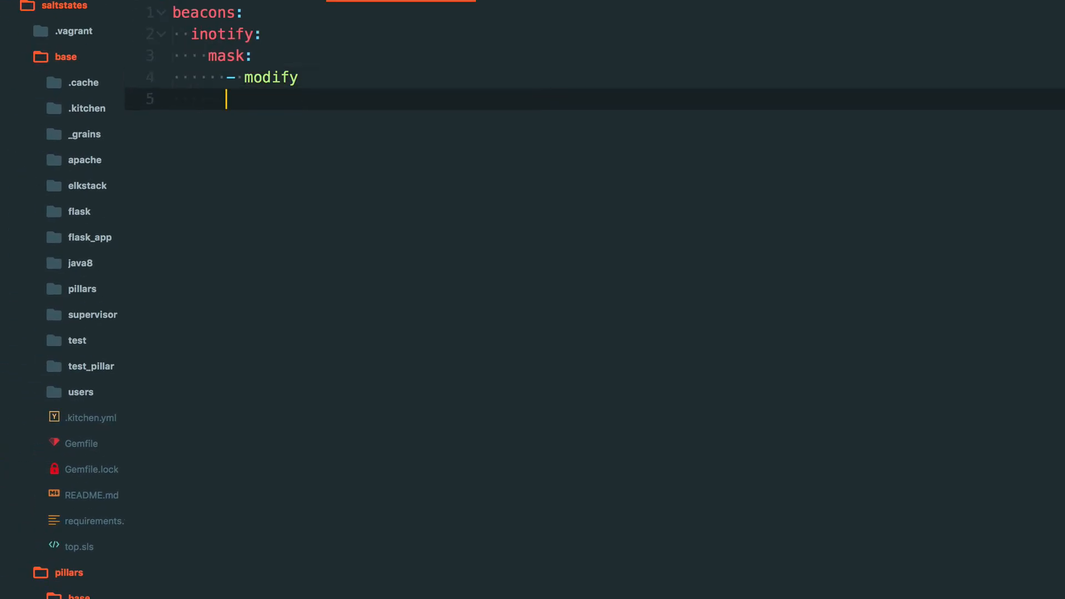
# Add the watched path /etc/ssh/sshd_config: under inotify with the mask block nested beneath it
pyautogui.click(92, 248)
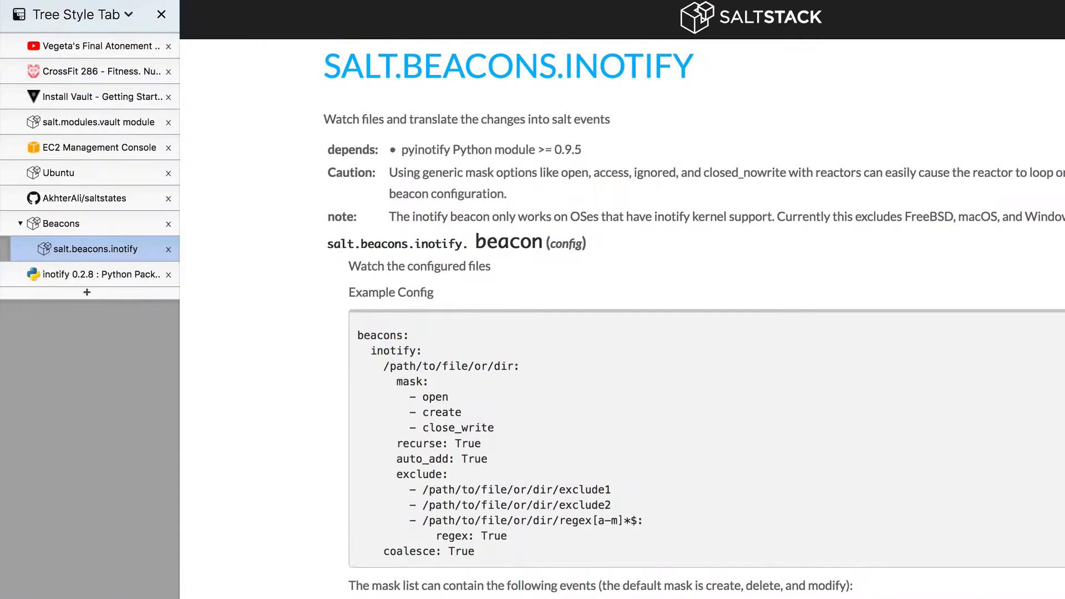
pyautogui.doubleClick(452, 366)
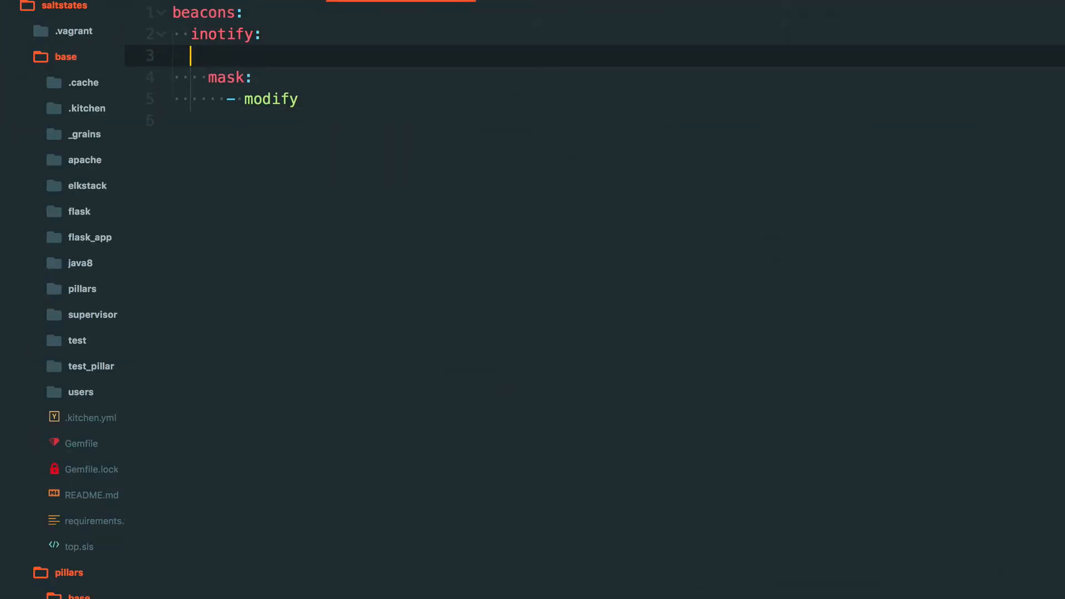
pyautogui.write('/et')
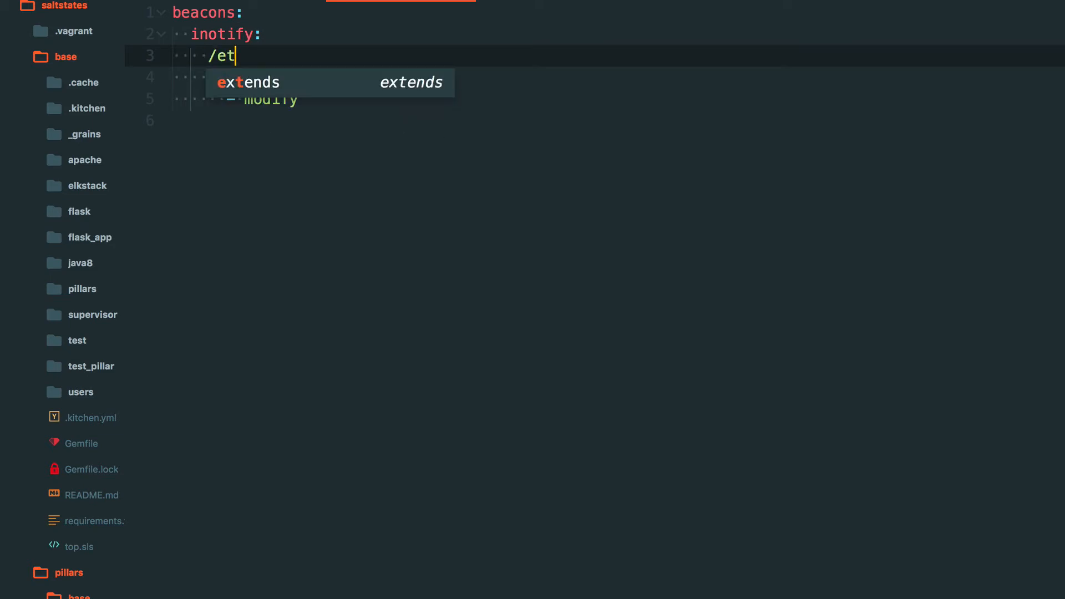
pyautogui.write('c/sa')
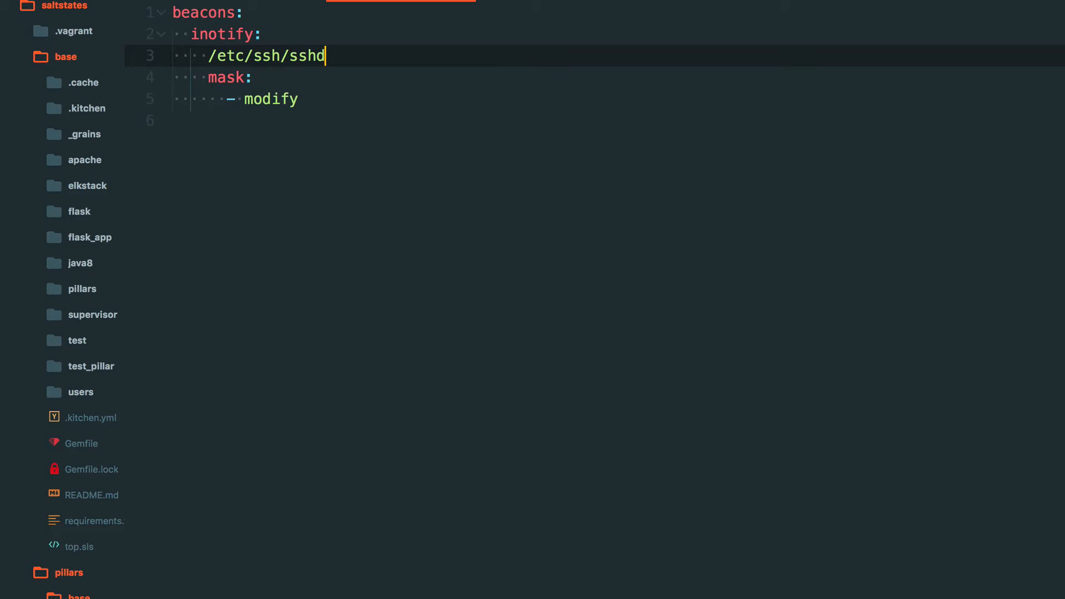
pyautogui.write('_config:')
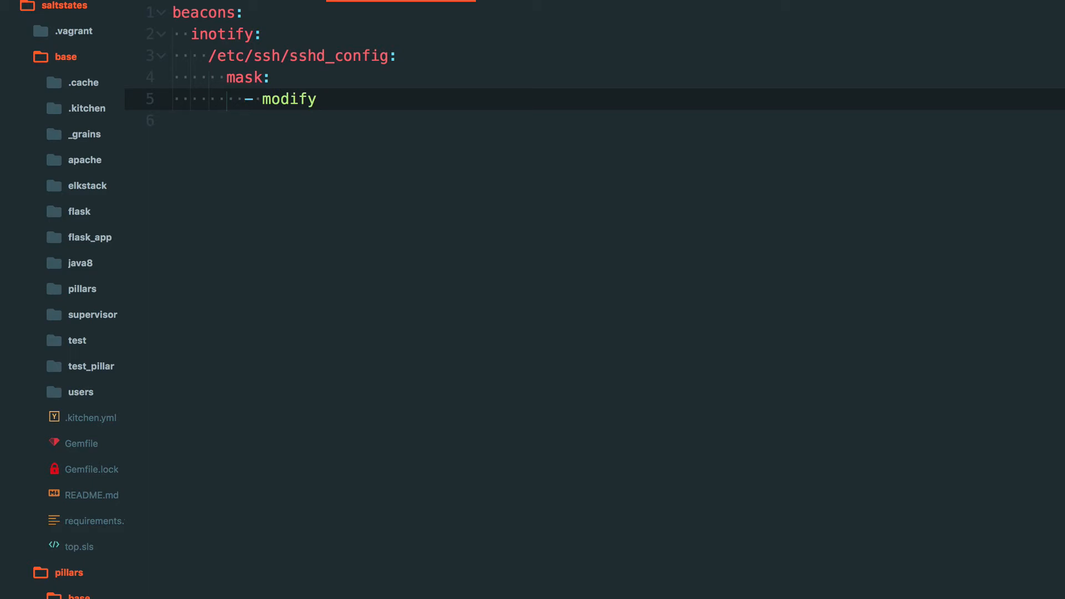
# Find disable_during_state_run in the Beacons guide and add disable_during_state_run: True to the inotify beacon
pyautogui.click(290, 99)
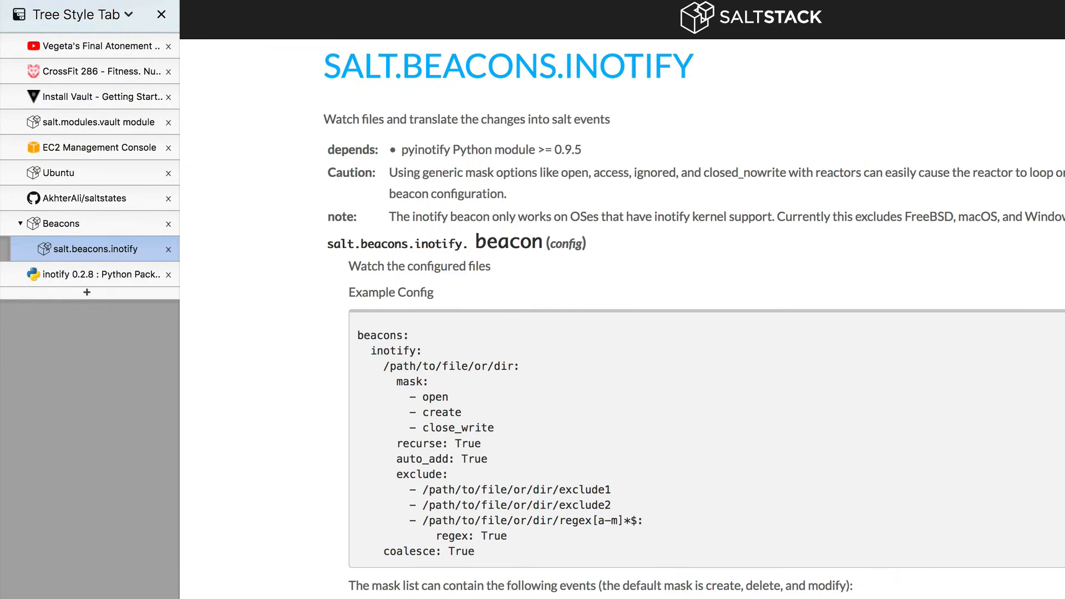
pyautogui.click(63, 223)
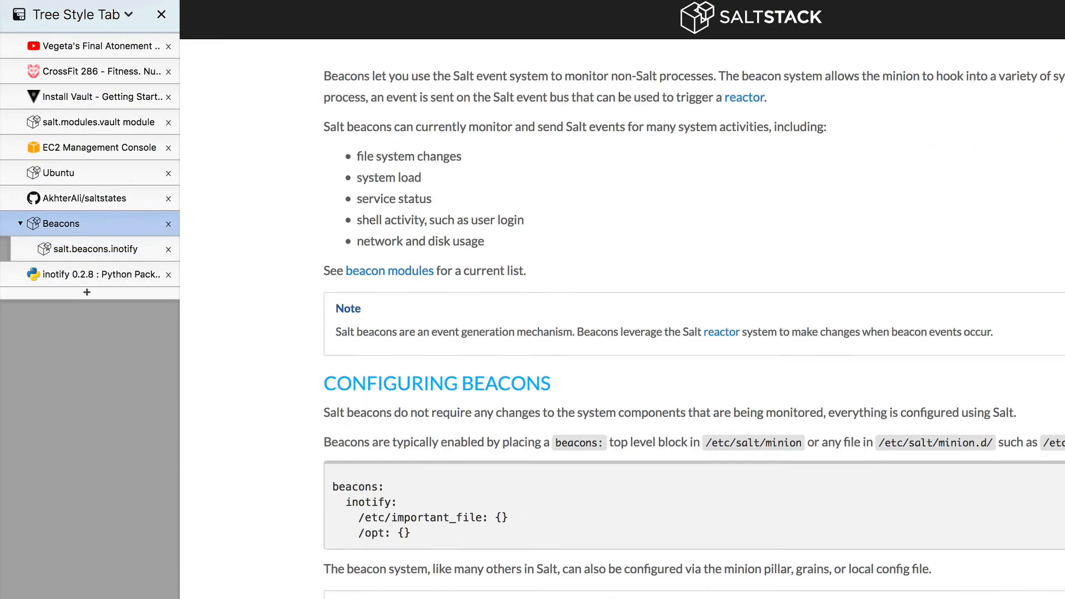
pyautogui.scroll(-3)
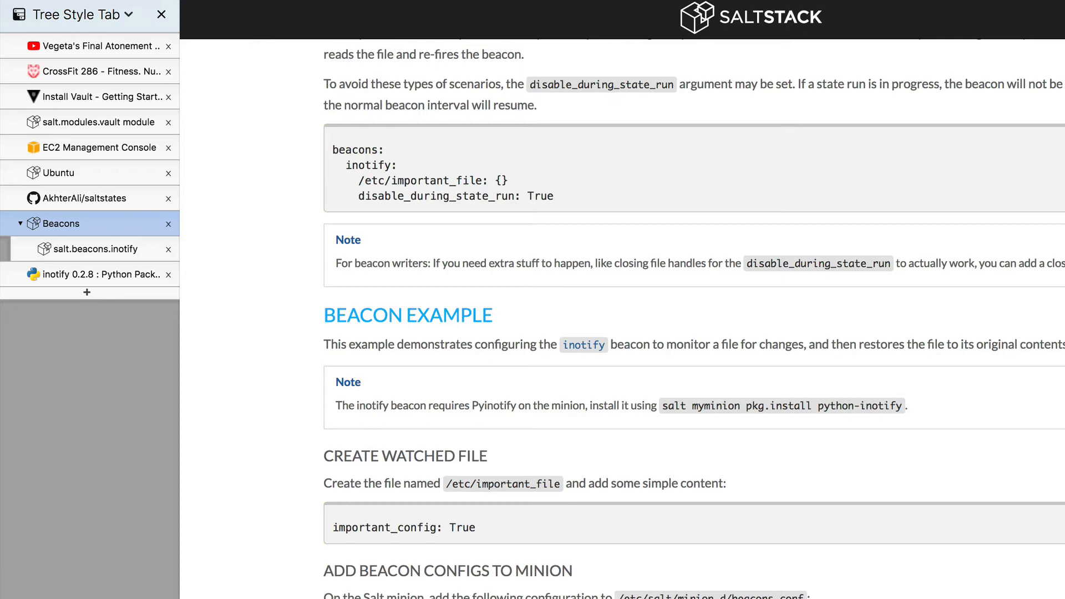
pyautogui.scroll(-3)
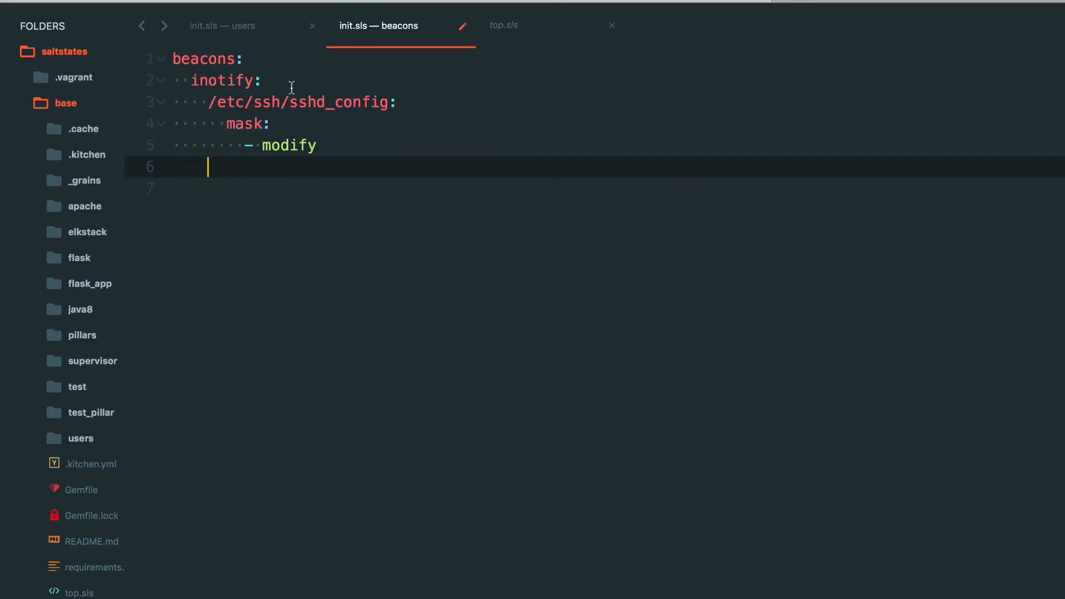
pyautogui.write('disable_during_state_run: True')
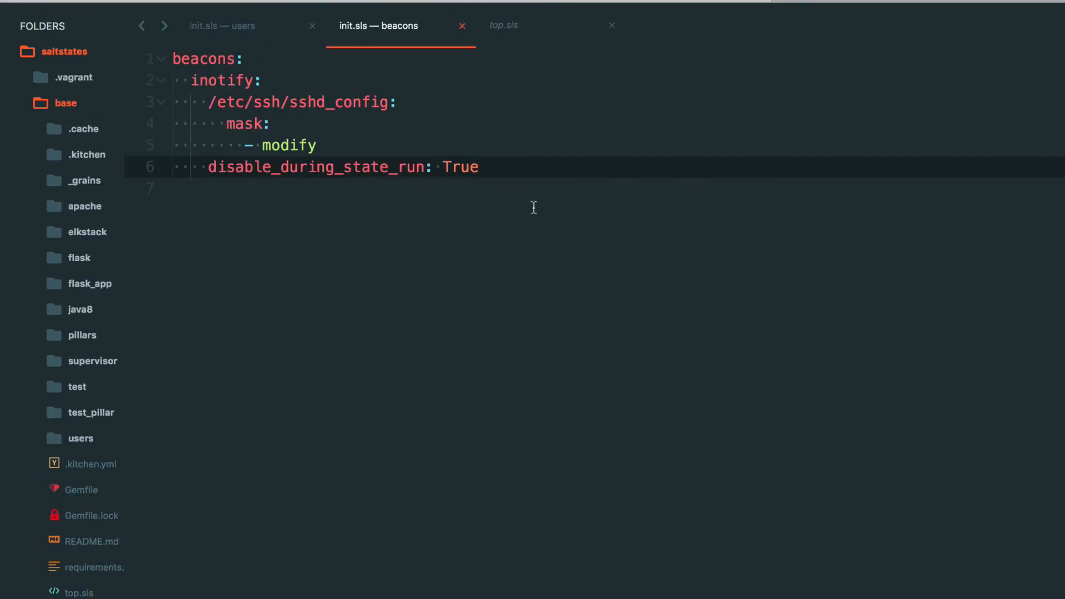
pyautogui.moveTo(631, 385)
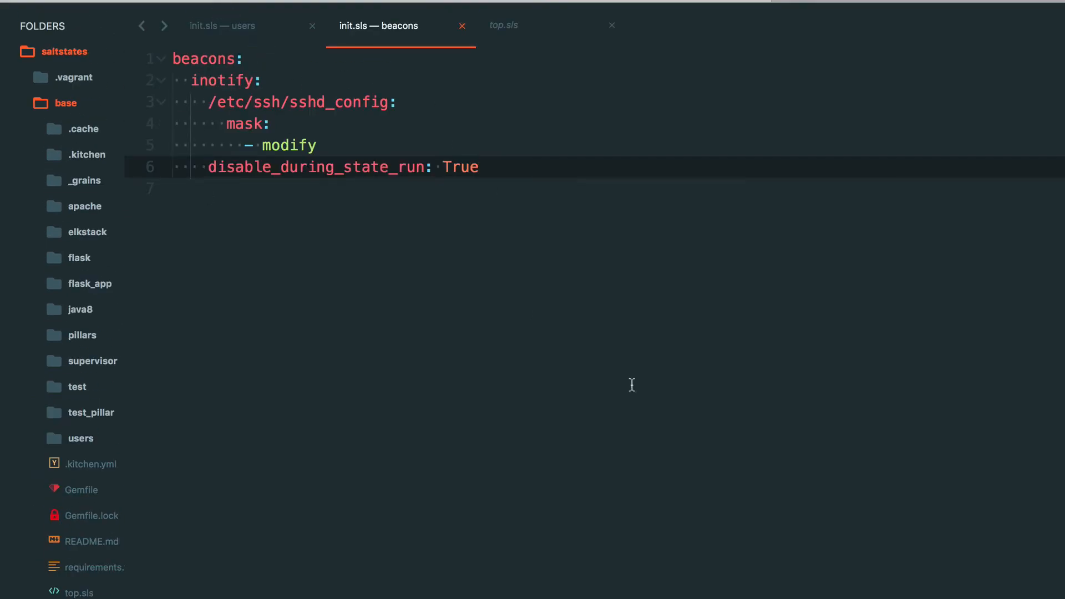
# Save init.sls and stage the change with git add . in the saltstates repository
pyautogui.click(479, 168)
pyautogui.write('git')
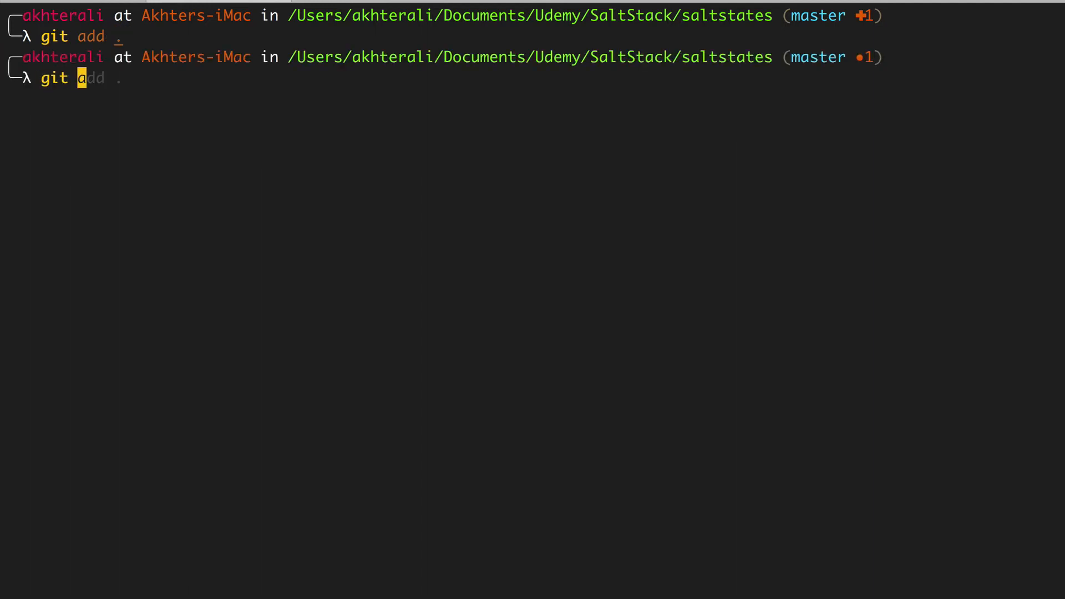
# Commit with the message "Add salt beacon for sshd_config"
pyautogui.write('commit -am "changing group names"')
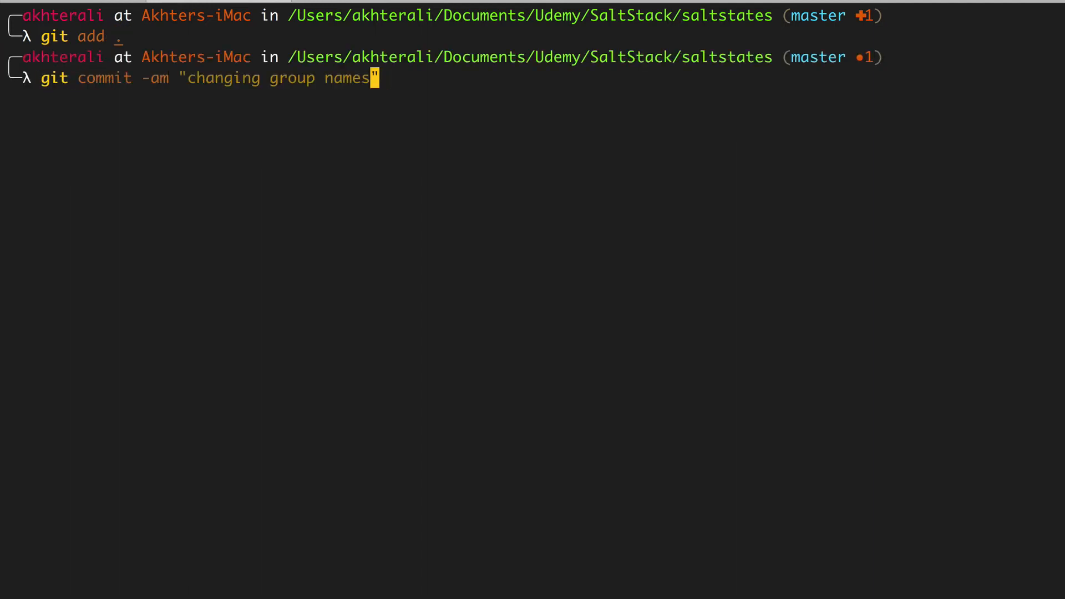
pyautogui.write('Ad"')
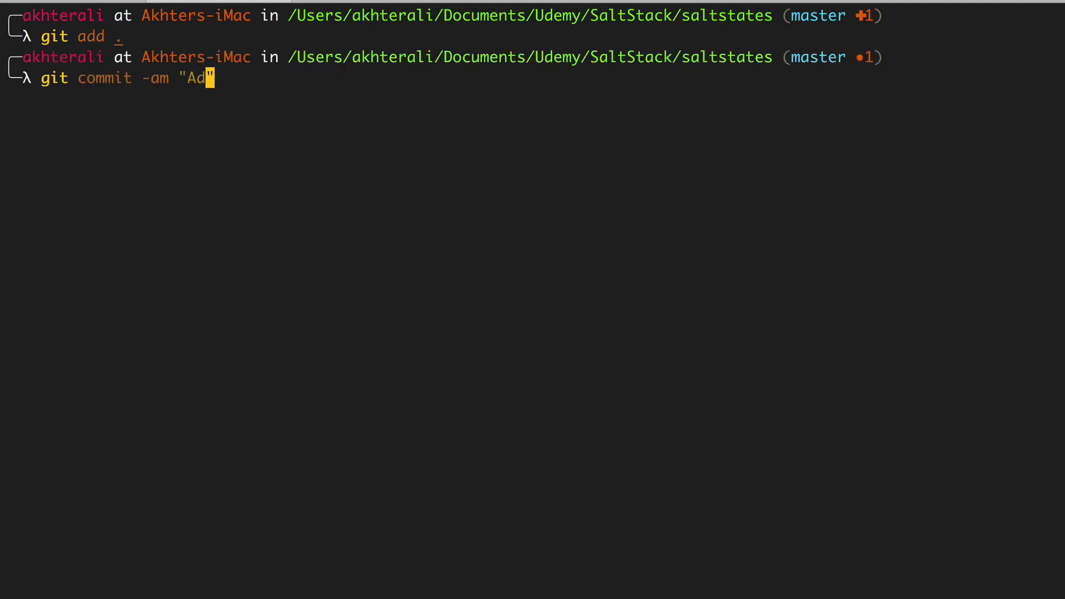
pyautogui.write('d salt')
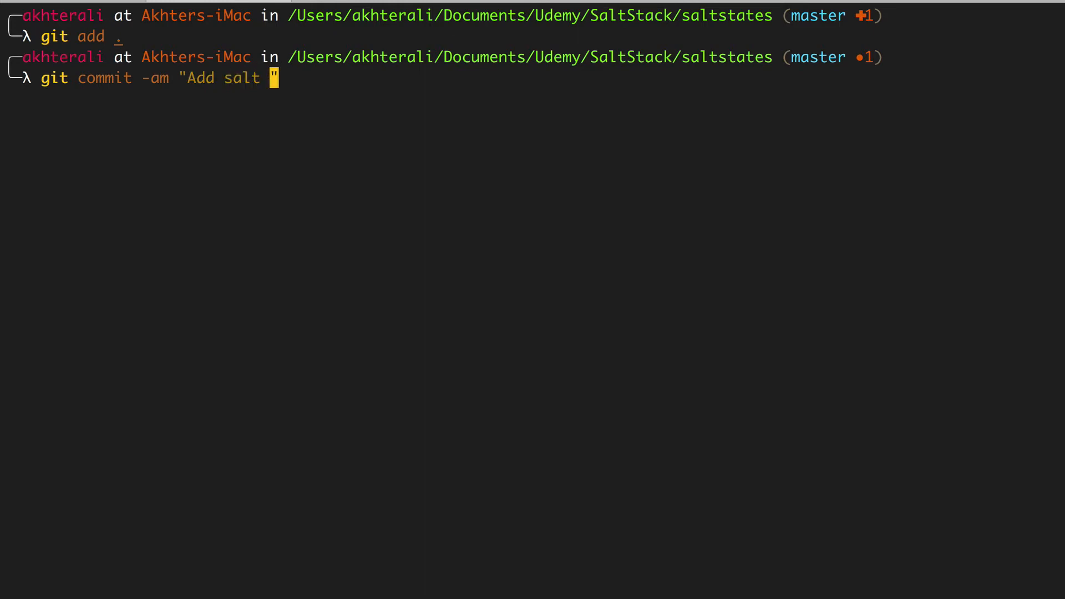
pyautogui.write('beacon for')
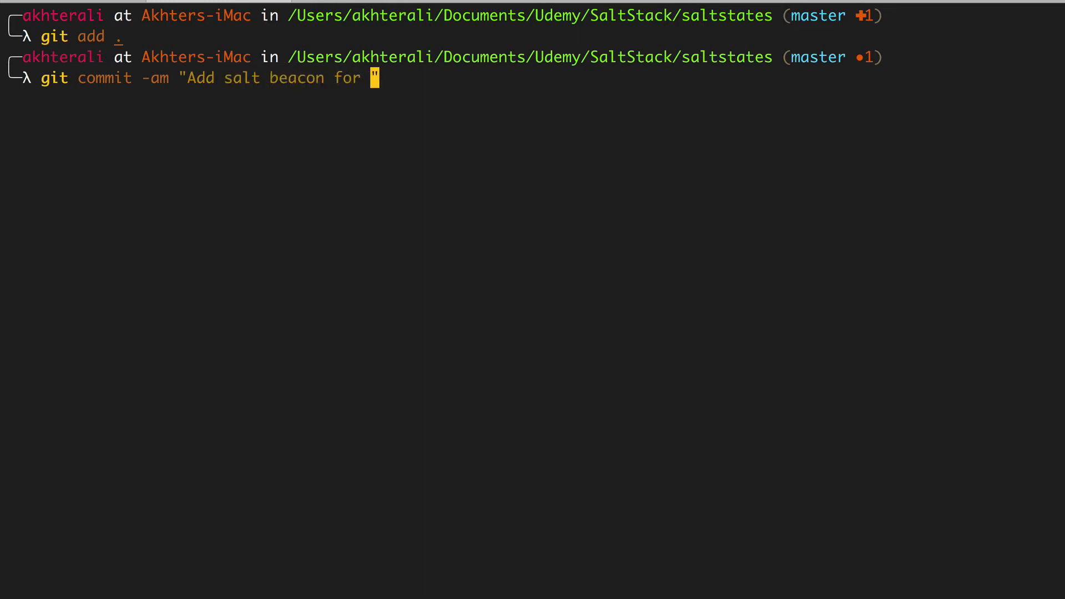
pyautogui.write('sshd_config"')
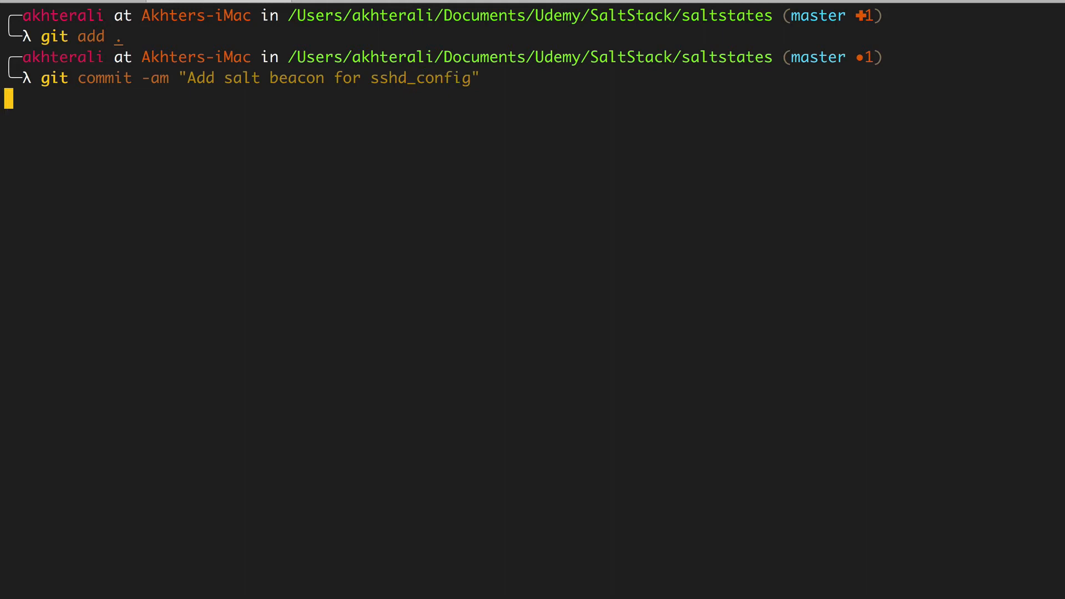
pyautogui.press('Return')
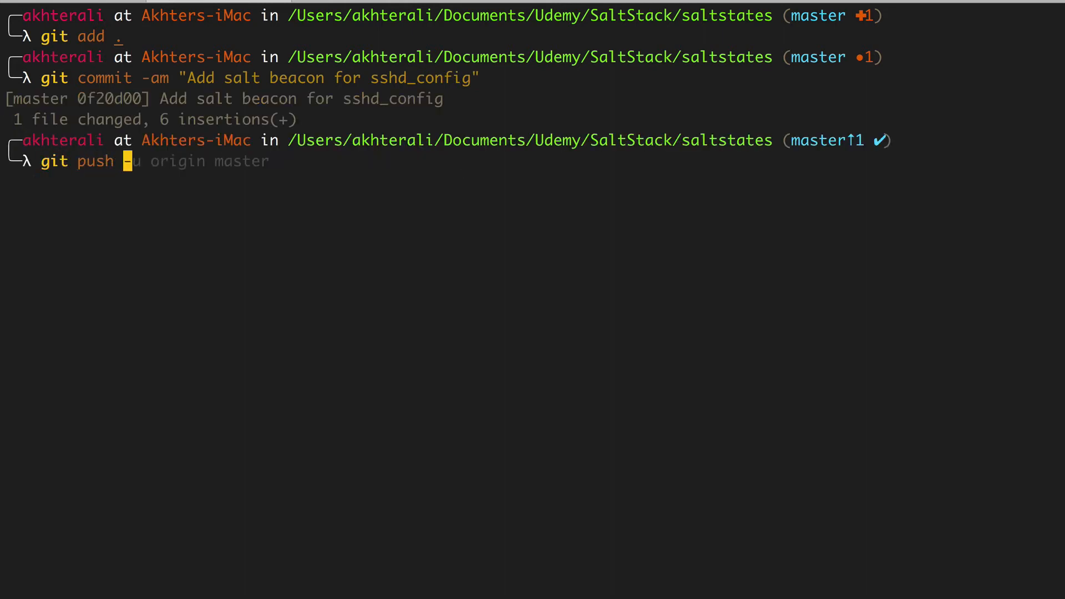
# Push master to origin, allowing the saved keychain credentials, and pull on the server
pyautogui.press('Return')
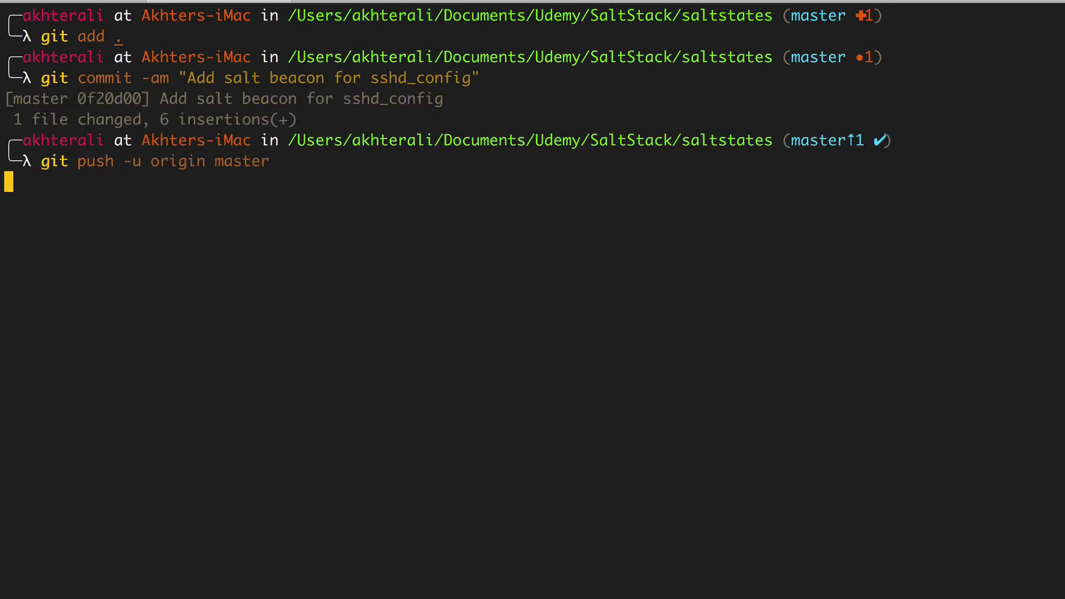
pyautogui.press('Return')
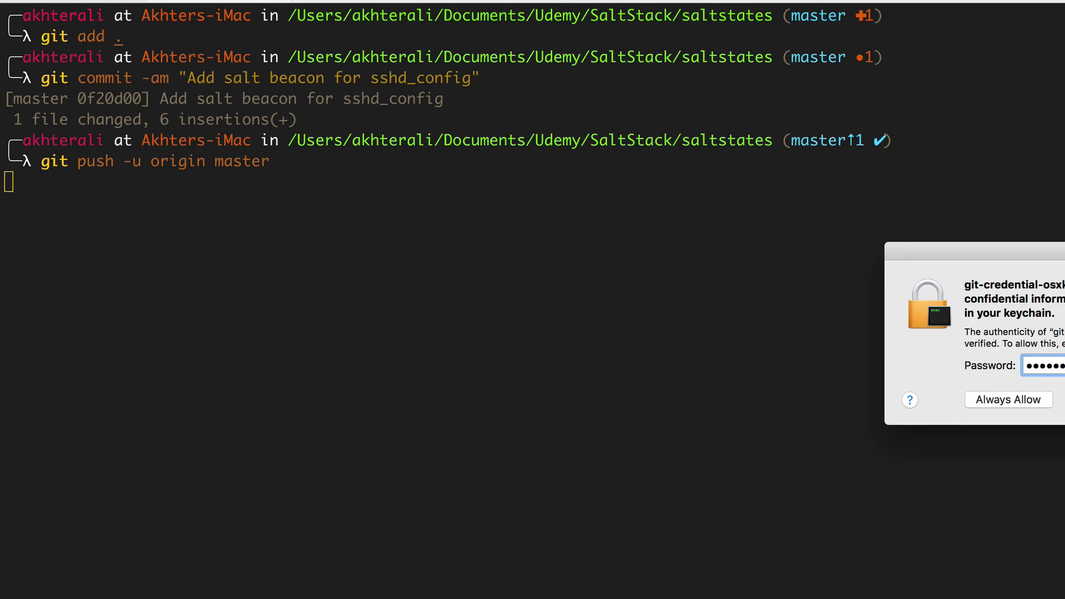
pyautogui.click(1008, 399)
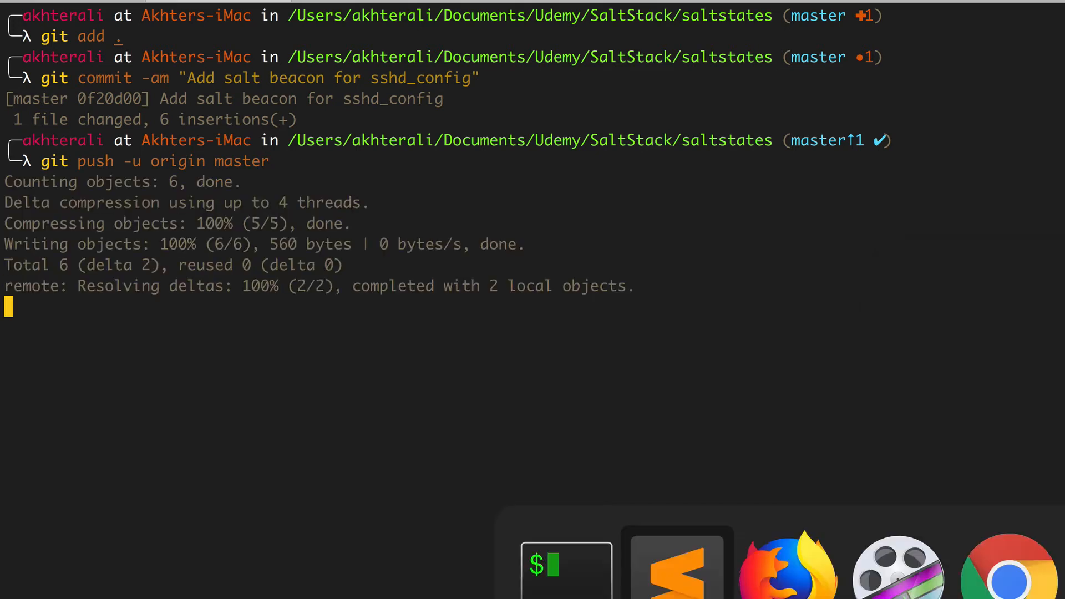
pyautogui.click(676, 565)
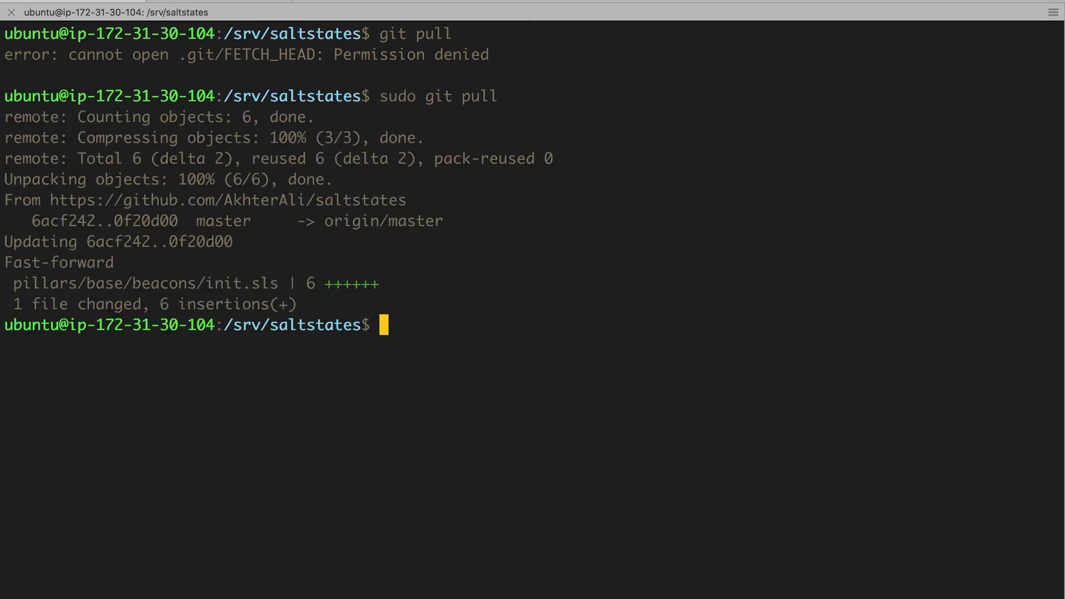
# Run sudo salt 'ubuntu*' state.highstate on the ubuntu minions
pyautogui.write('sud osa')
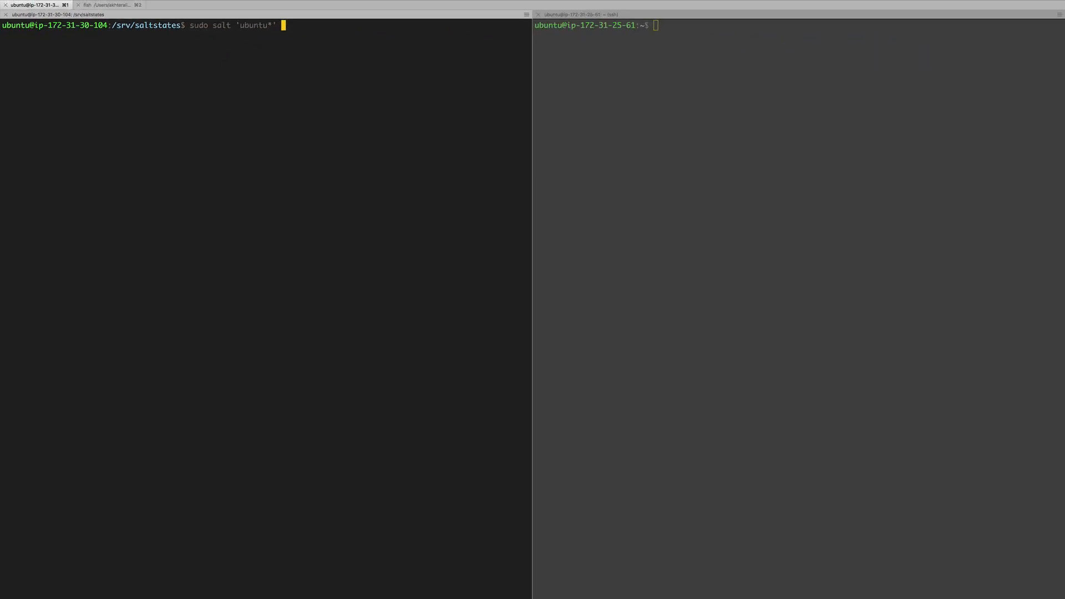
pyautogui.write('state.highstate')
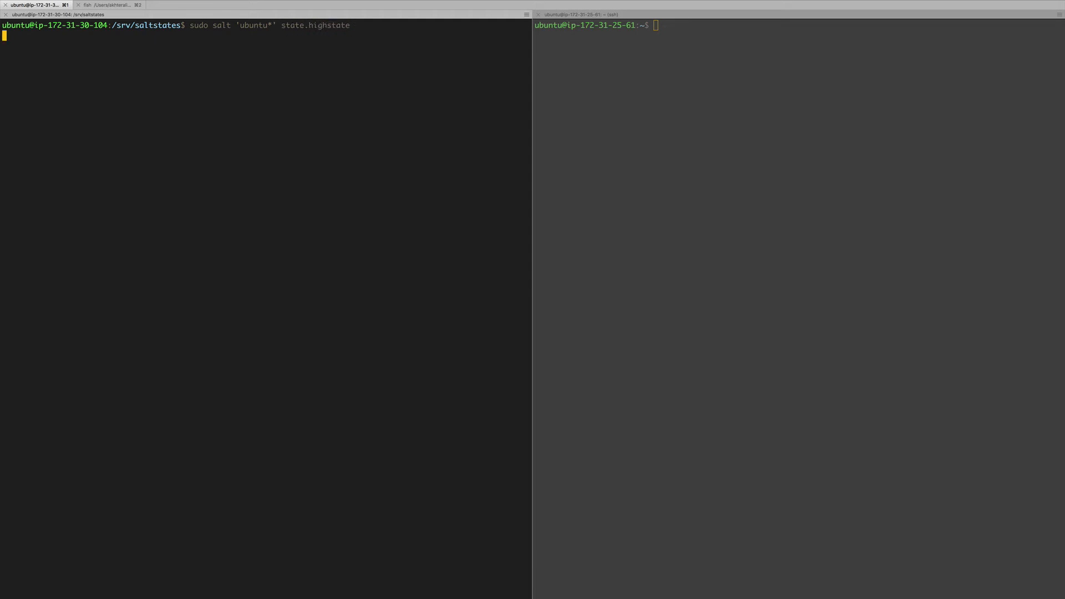
pyautogui.press('Return')
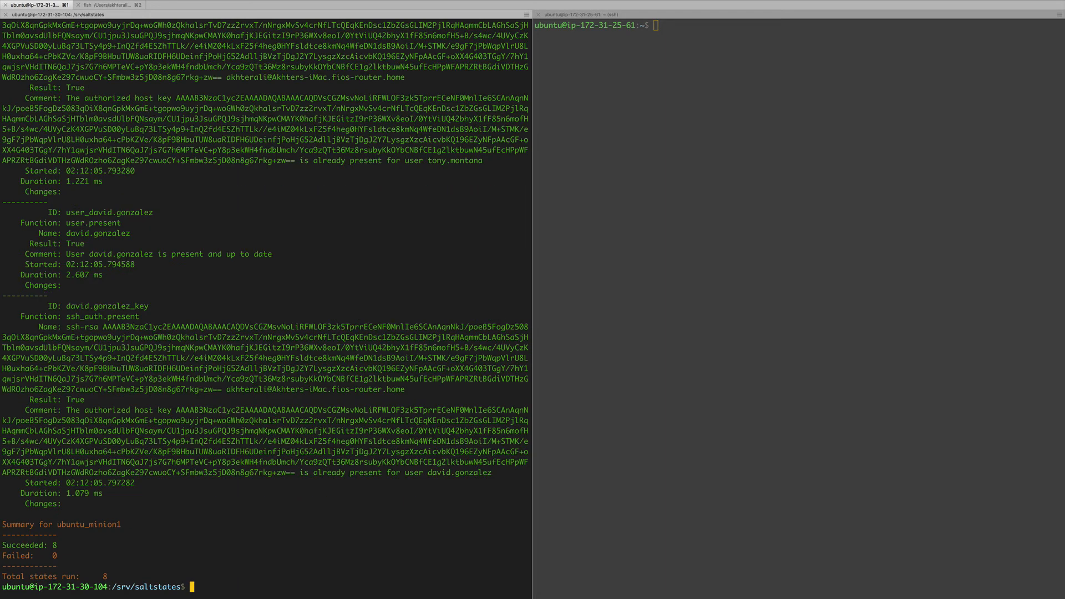
# Run sudo salt 'ubuntu*' pillar.items and check the beacons section shows the inotify beacon for sshd_config
pyautogui.write("sudo salt 'ubuntu*' sta")
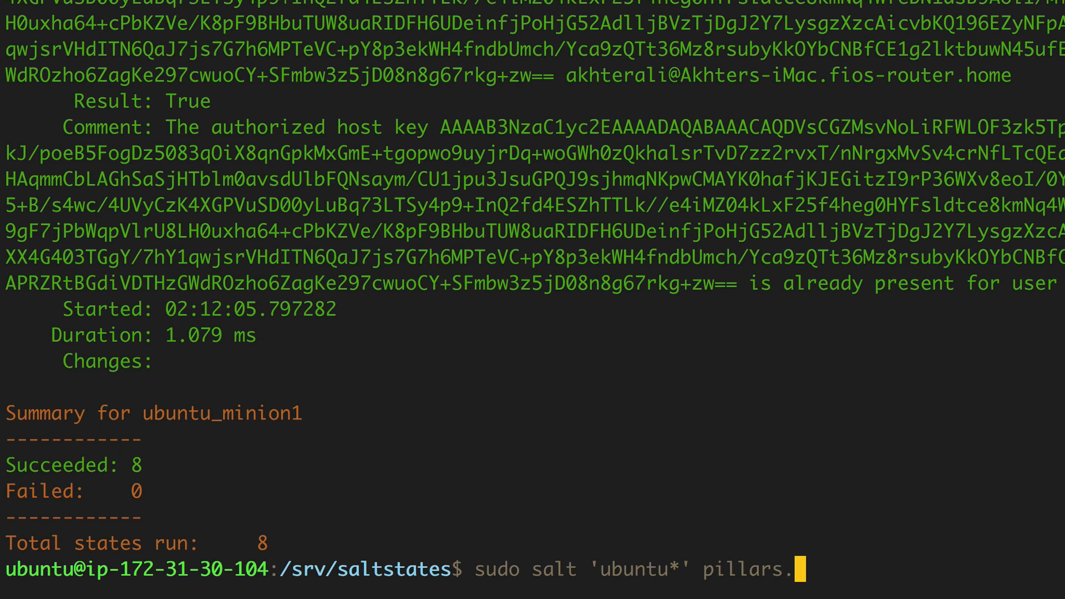
pyautogui.write('items')
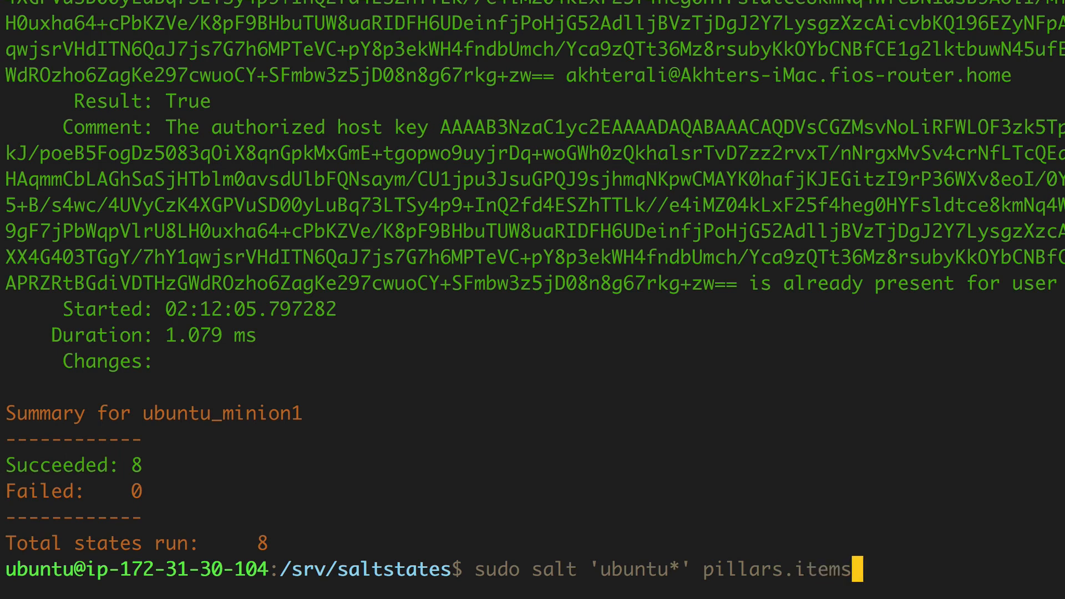
pyautogui.press('Return')
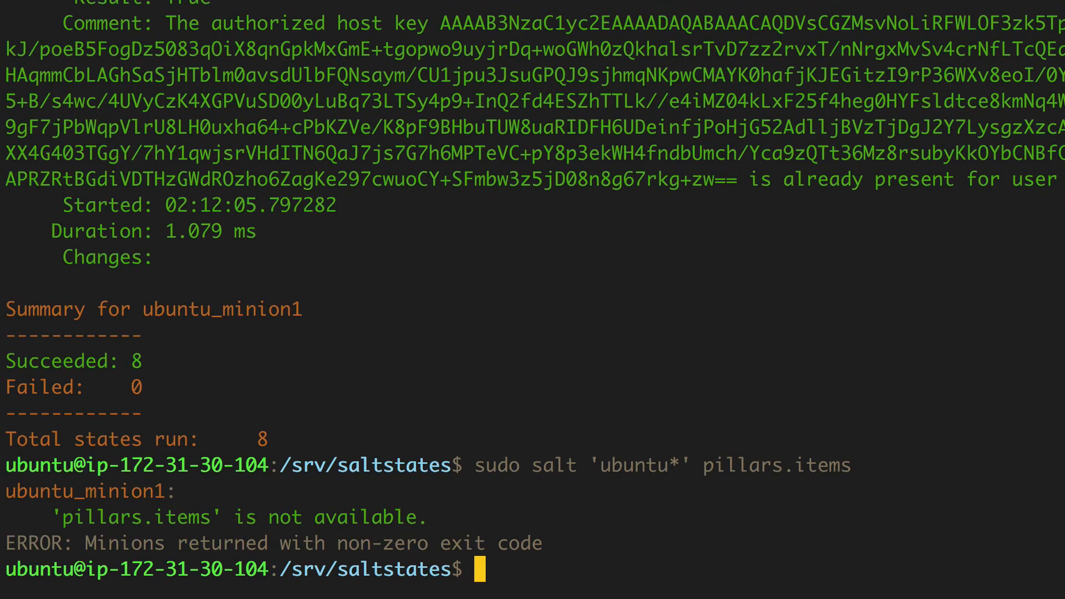
pyautogui.write("sudo salt 'ubuntu*' pillar")
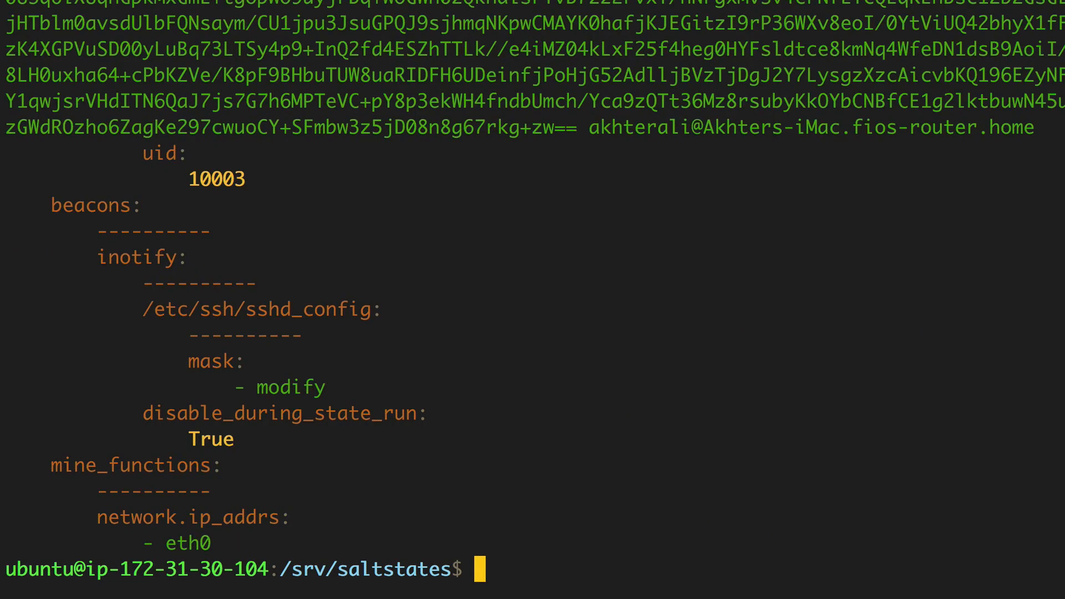
pyautogui.moveTo(230, 360)
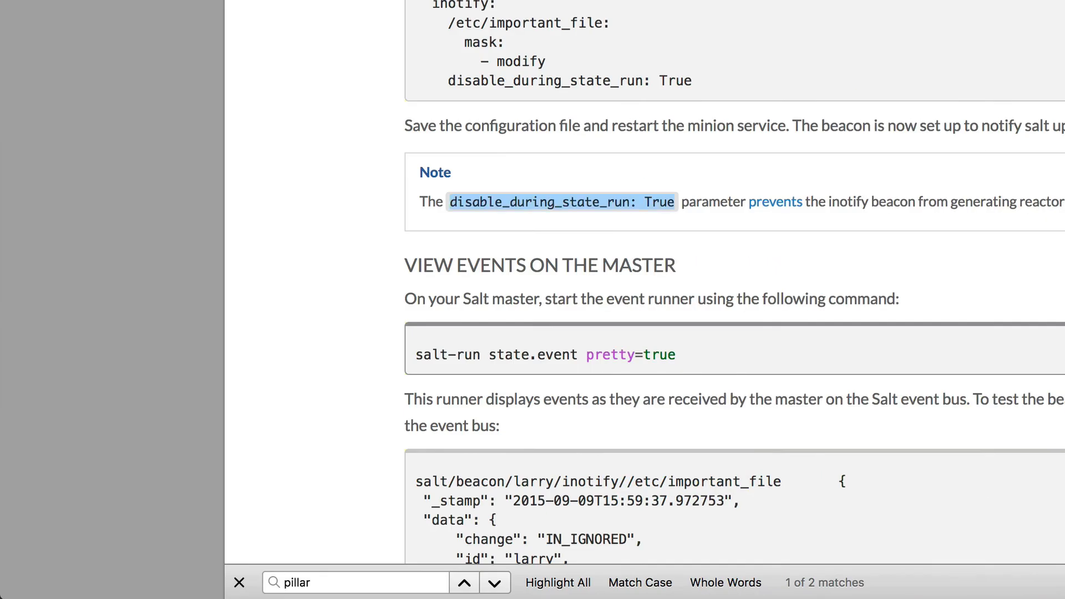
pyautogui.moveTo(501, 377)
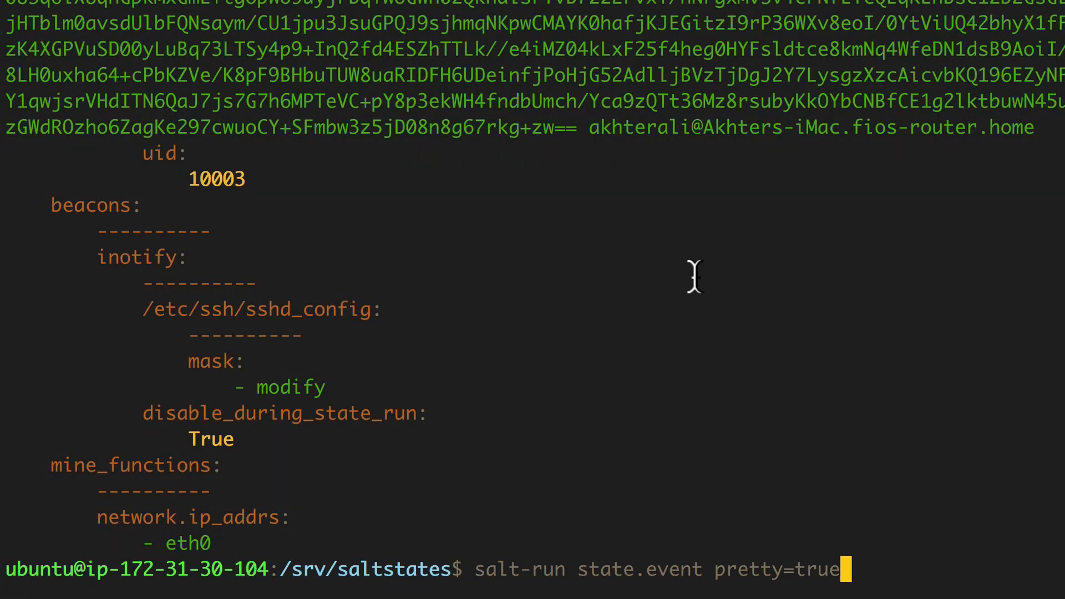
# Run salt-run state.event pretty=true on the master, then rerun it with sudo after the permission error
pyautogui.press('Return')
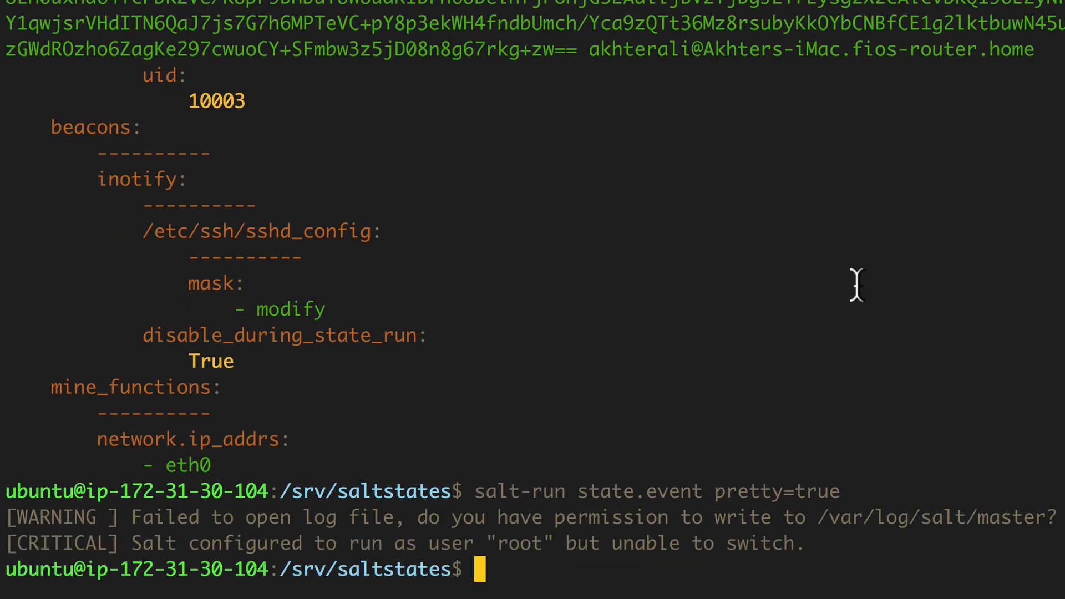
pyautogui.write('sudo salt-run state.event pretty=true')
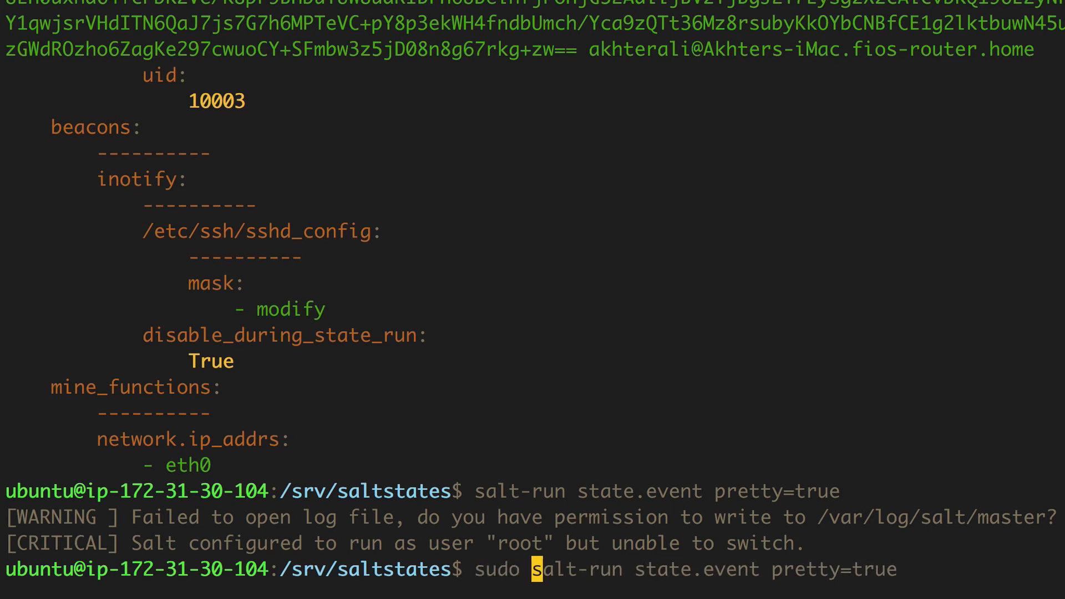
pyautogui.press('Return')
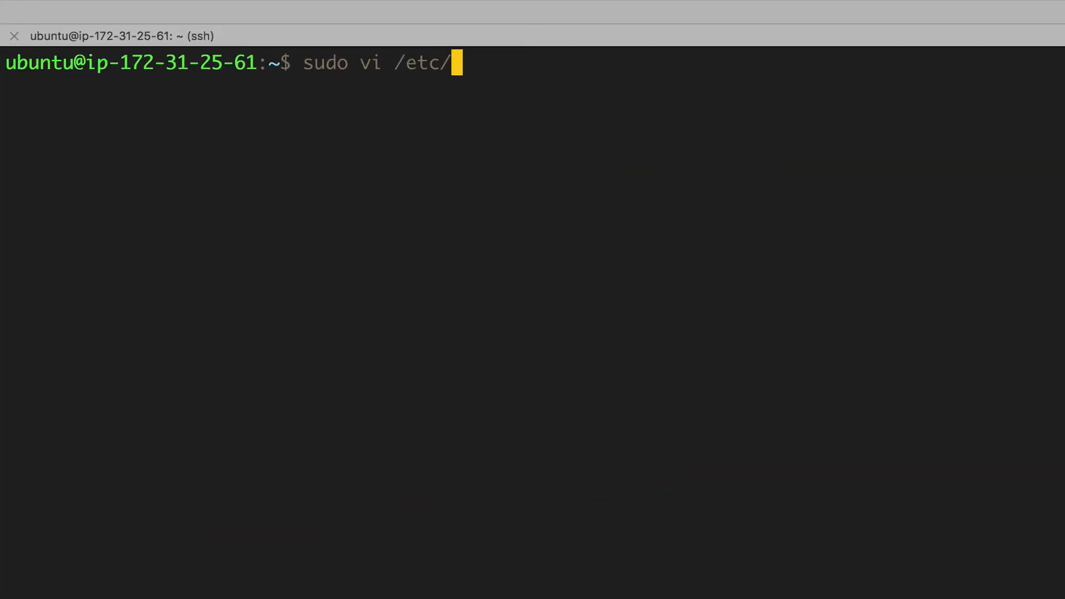
# Open /etc/ssh/sshd_config with sudo vi on the minion and insert '# This is a change' at the top
pyautogui.write('ssh')
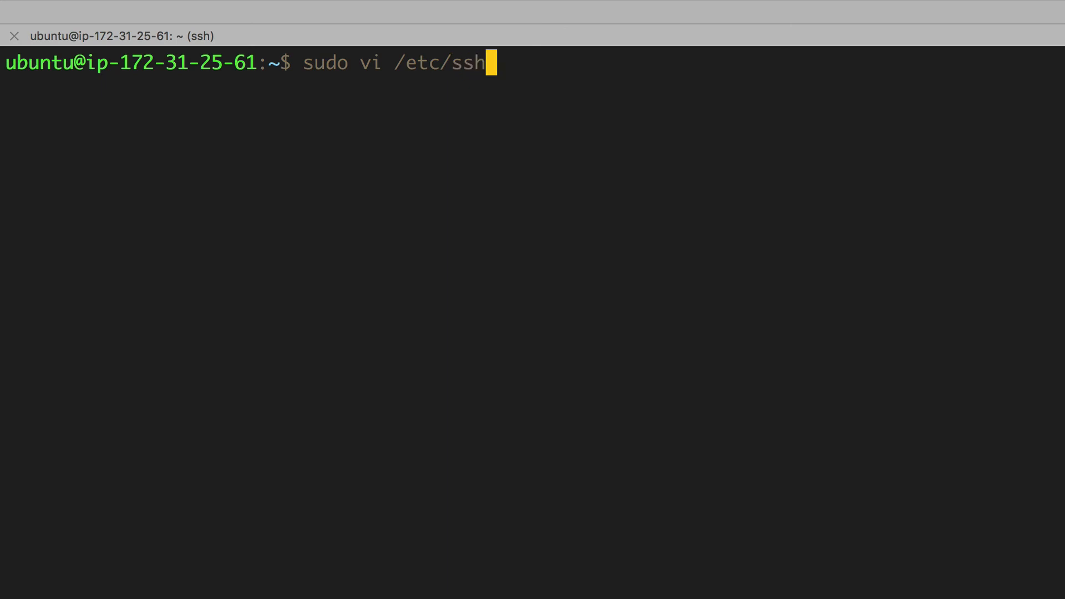
pyautogui.write('/sshd_config')
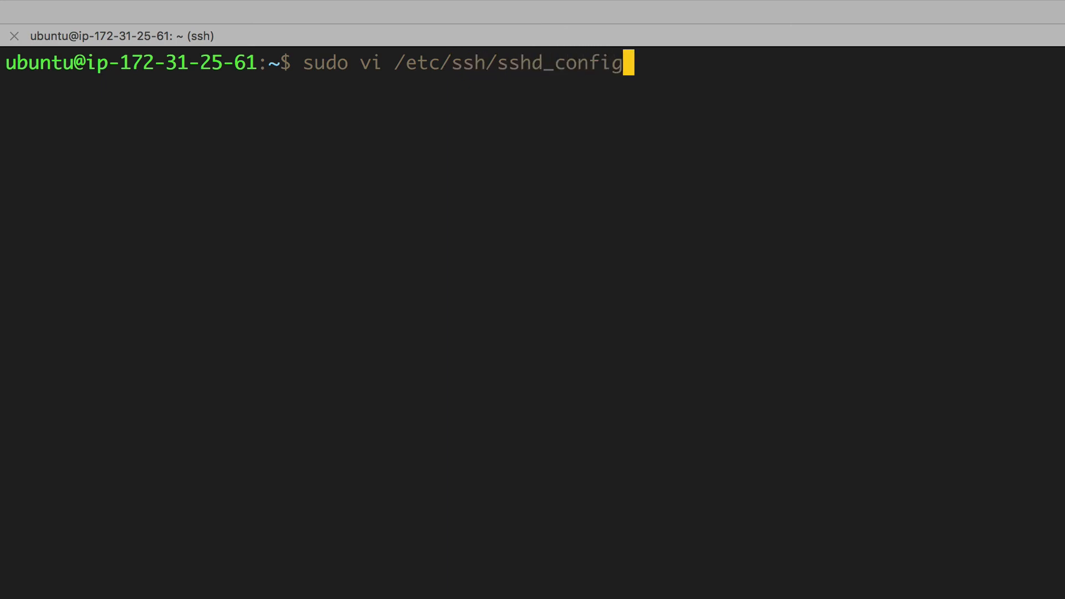
pyautogui.press('Return')
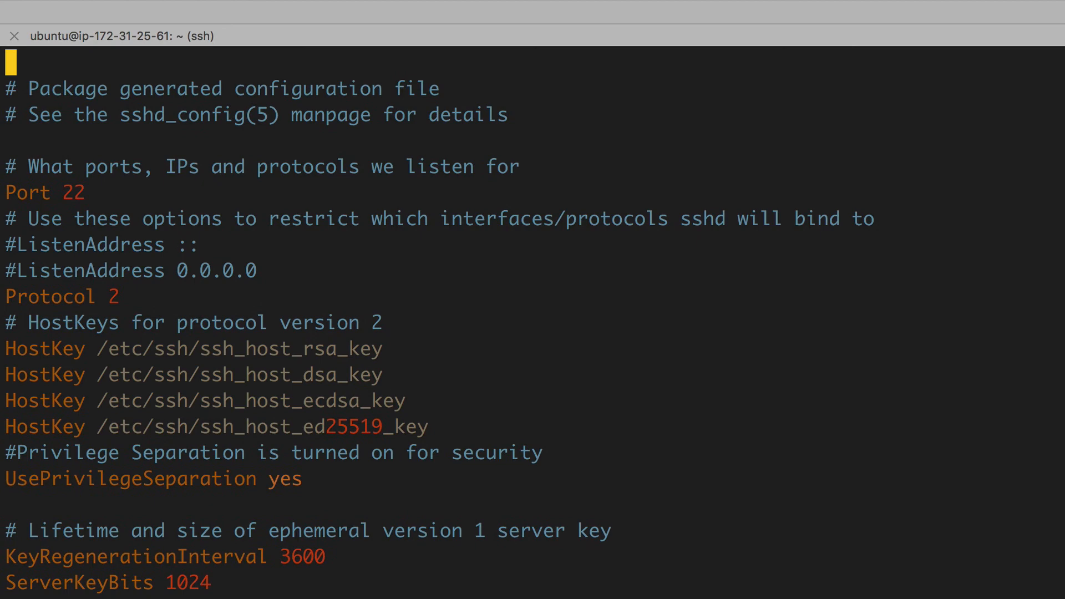
pyautogui.write('# This is a')
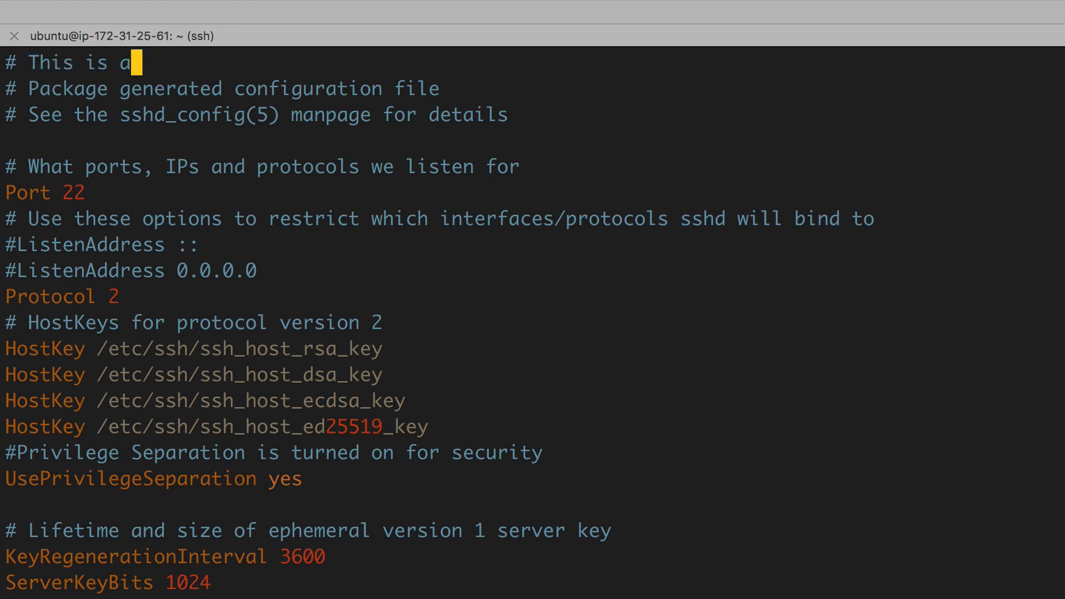
pyautogui.write('change')
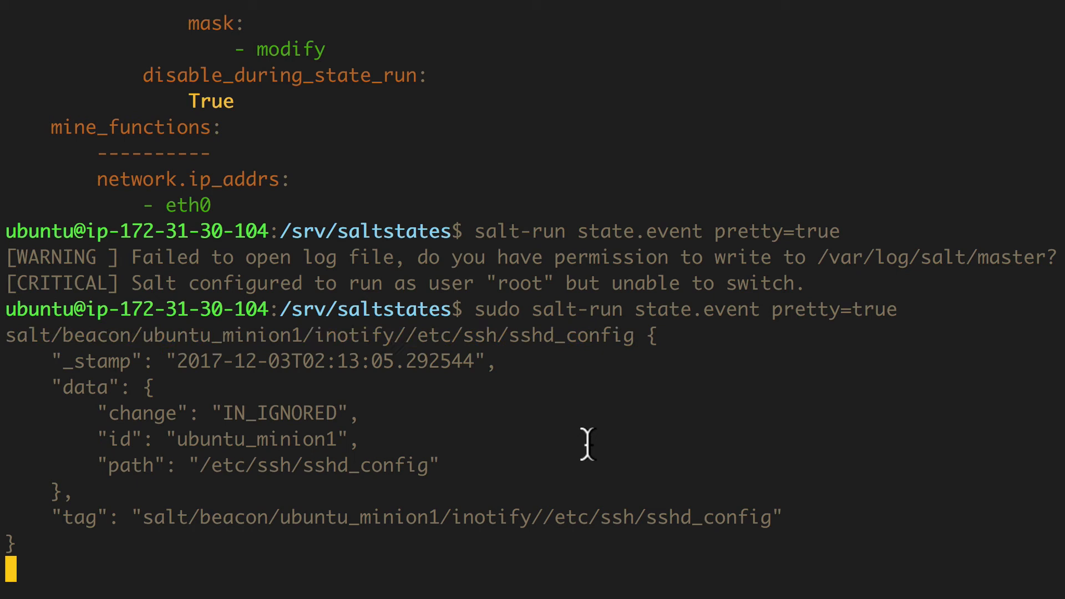
pyautogui.moveTo(38, 360)
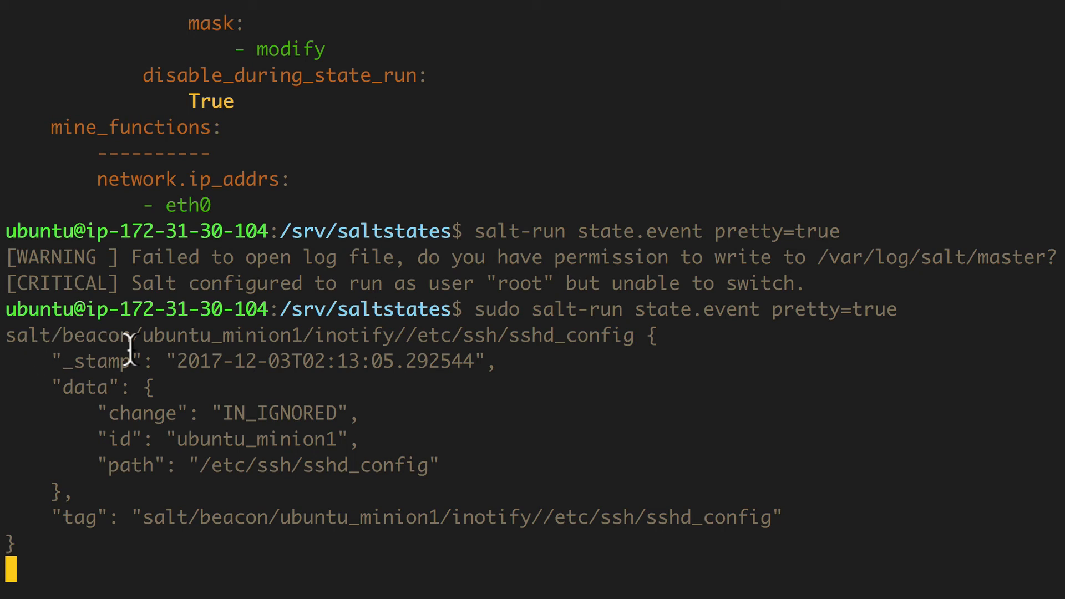
# Review the inotify beacon events for /etc/ssh/sshd_config from ubuntu_minion1 in the event stream
pyautogui.doubleClick(224, 335)
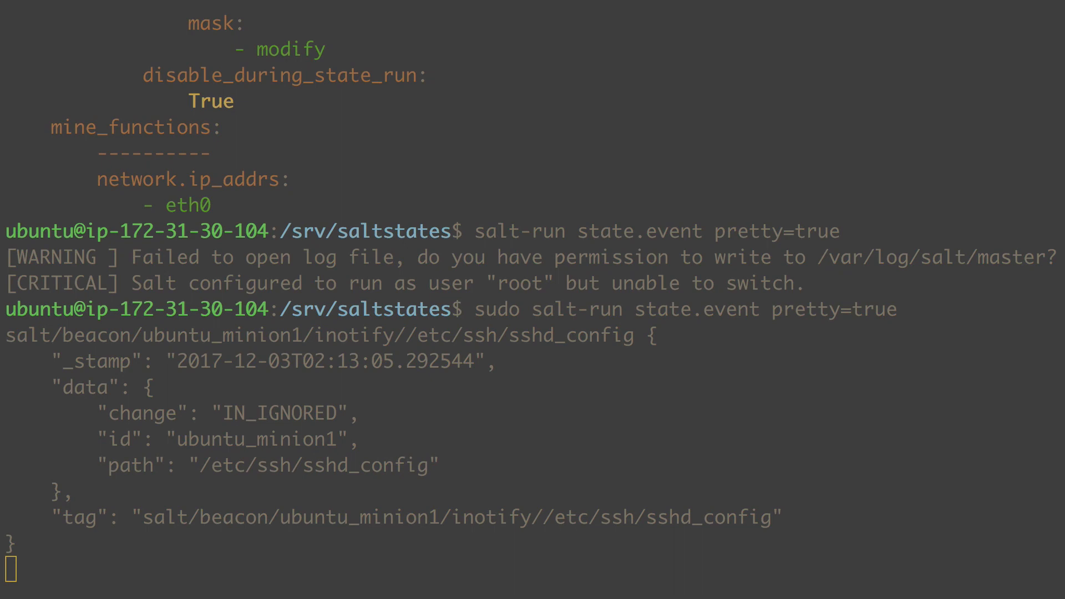
pyautogui.scroll(-3)
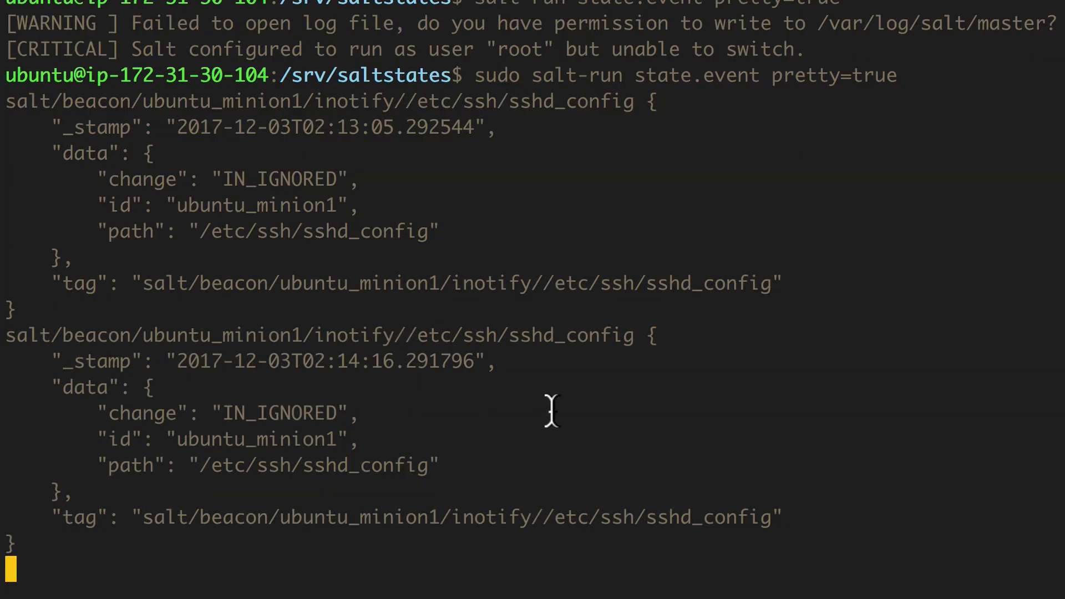